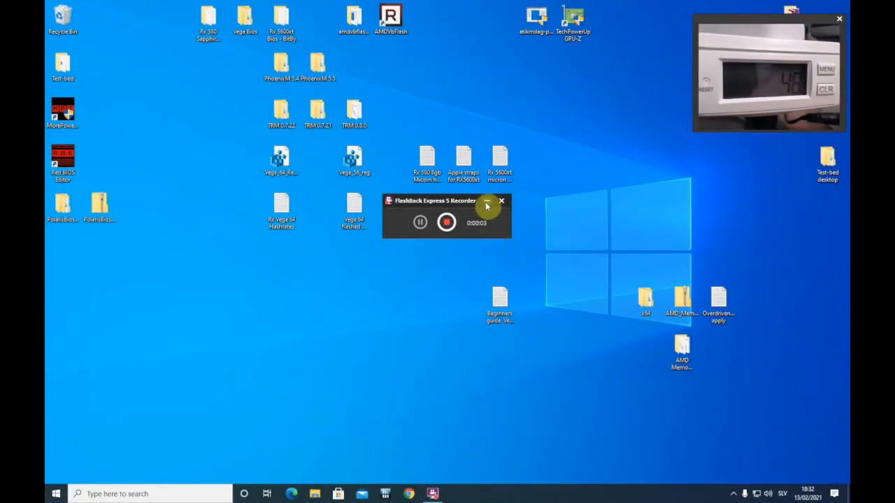
Search Google in Chrome for 'techpower up bios vega 56'
left_click(501, 201)
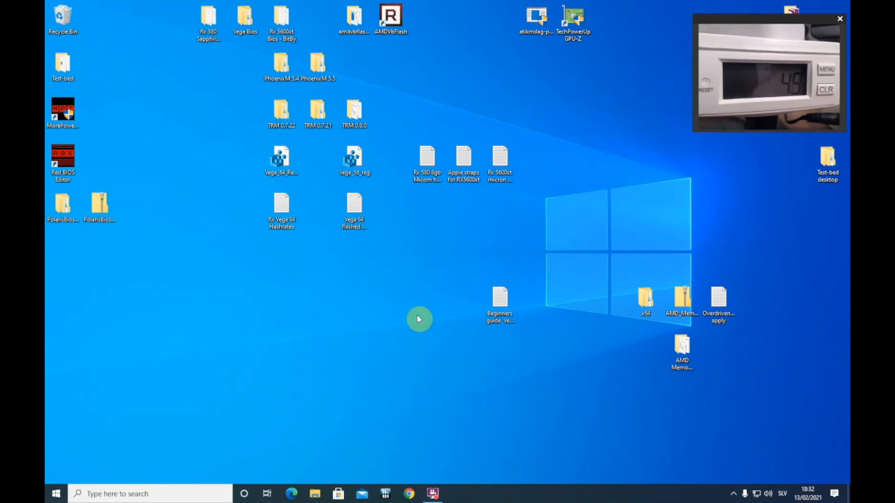
mouse_move(400, 306)
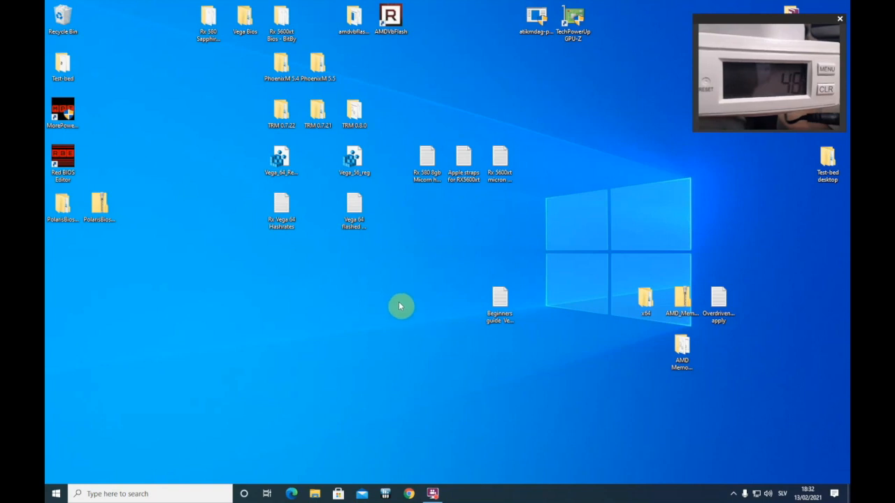
mouse_move(401, 289)
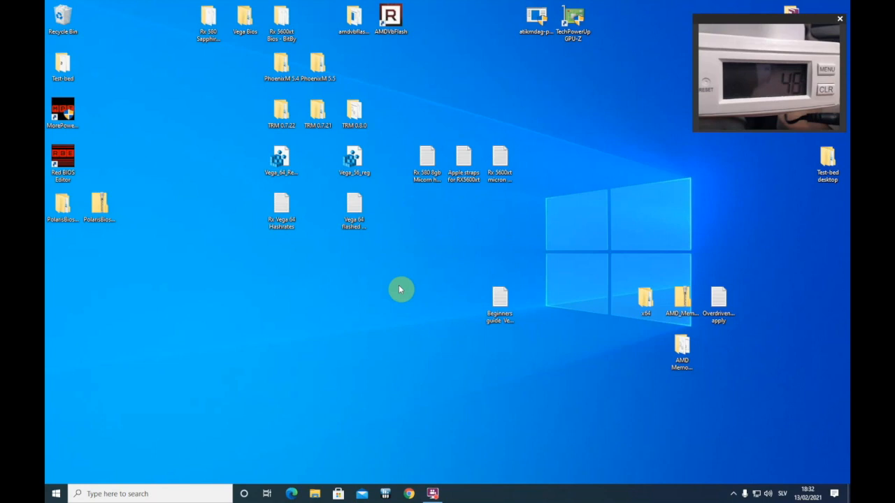
mouse_move(439, 270)
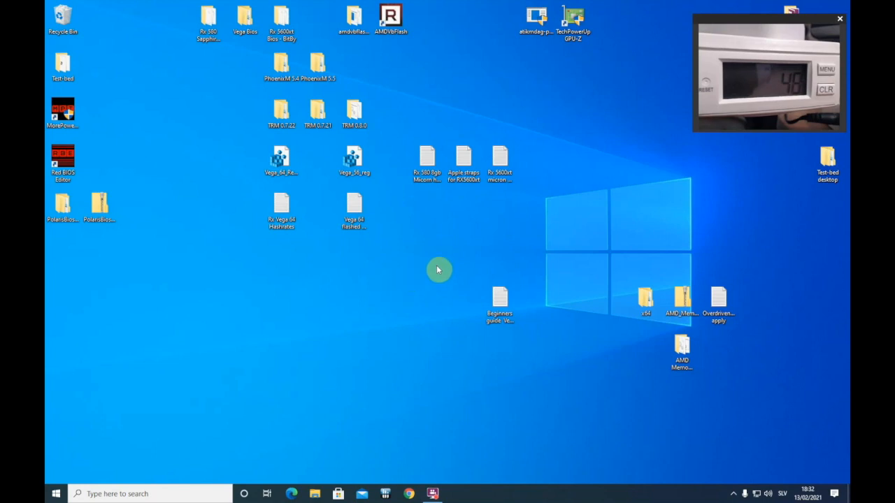
mouse_move(442, 322)
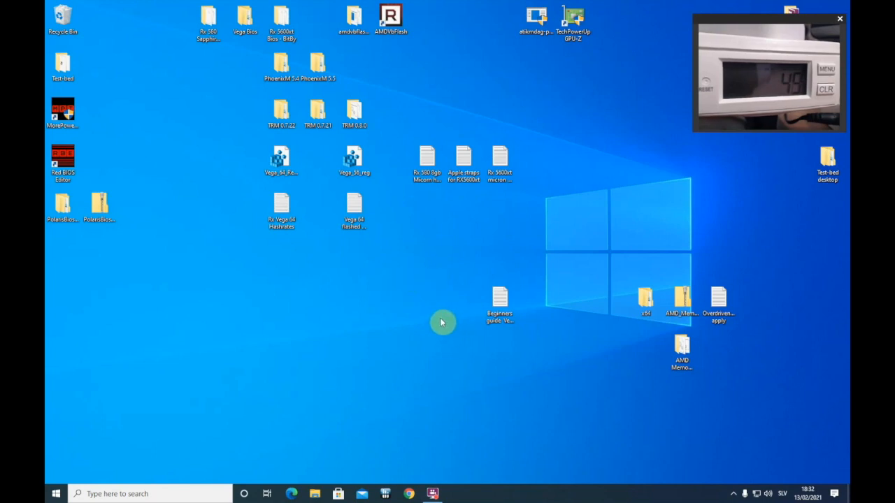
mouse_move(457, 306)
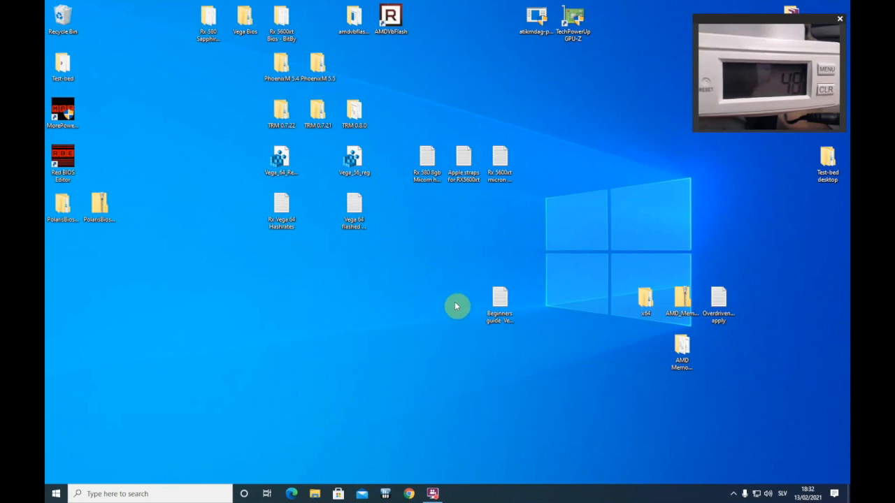
mouse_move(455, 274)
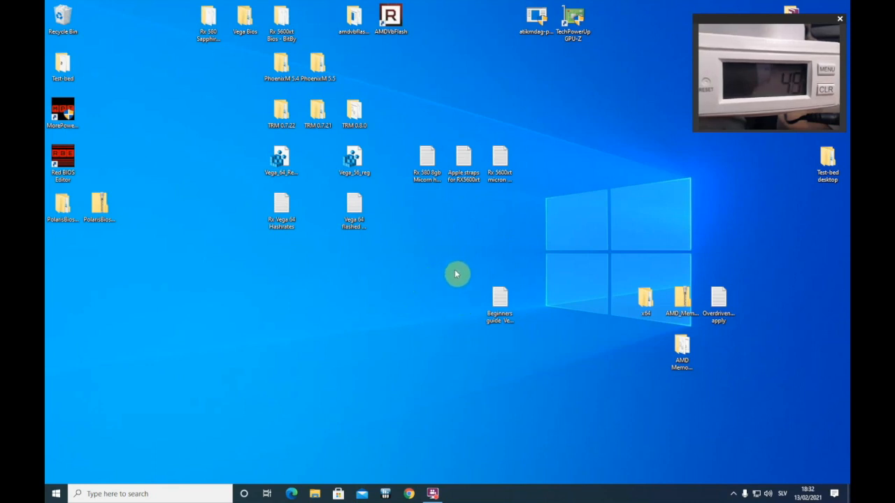
mouse_move(451, 312)
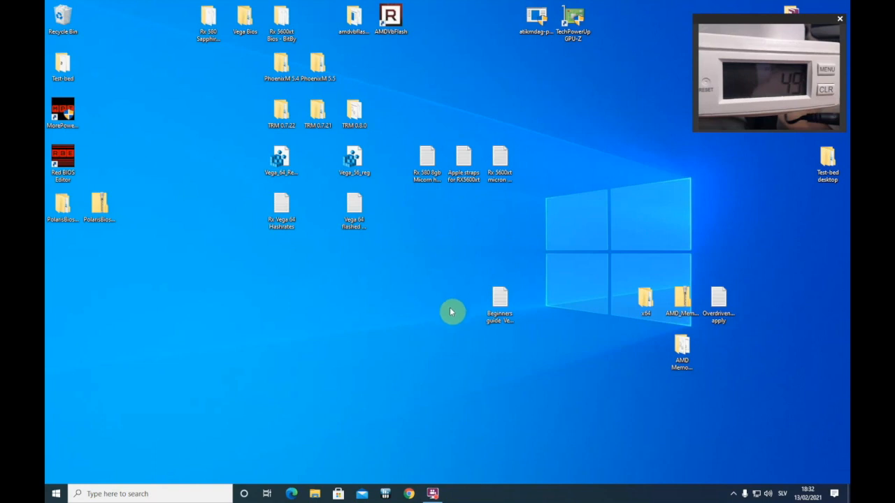
mouse_move(436, 311)
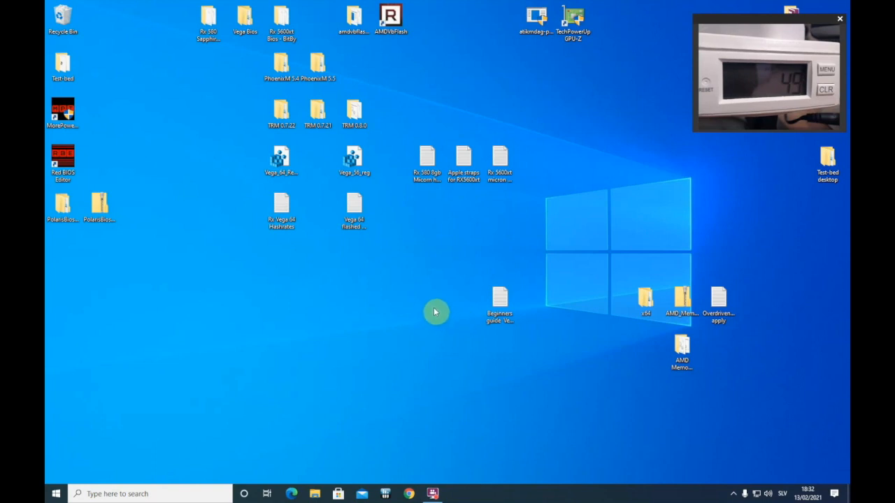
mouse_move(453, 325)
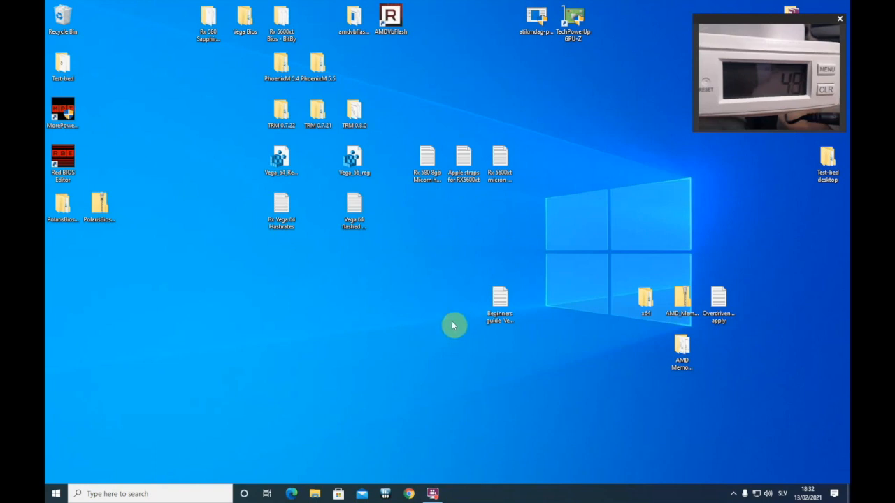
mouse_move(449, 283)
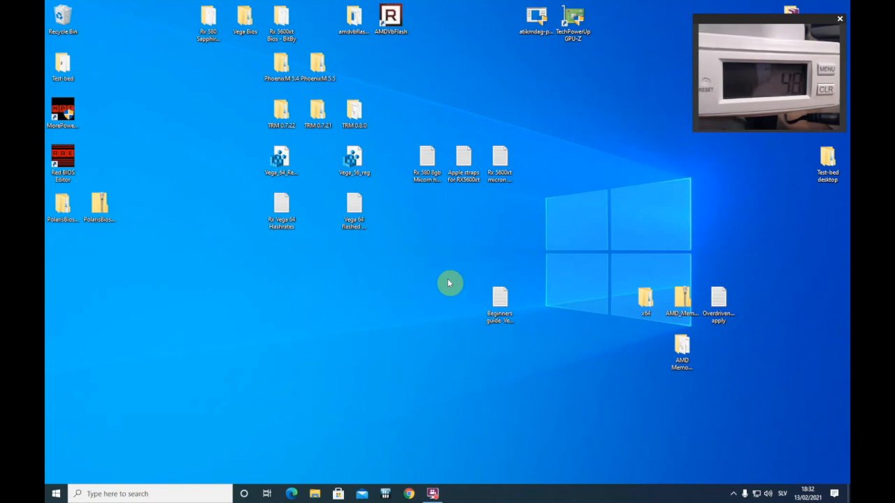
mouse_move(433, 246)
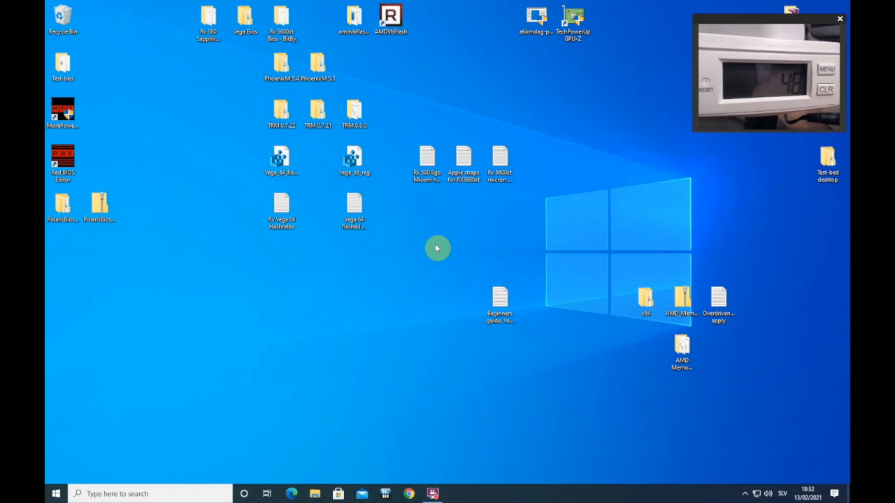
mouse_move(420, 312)
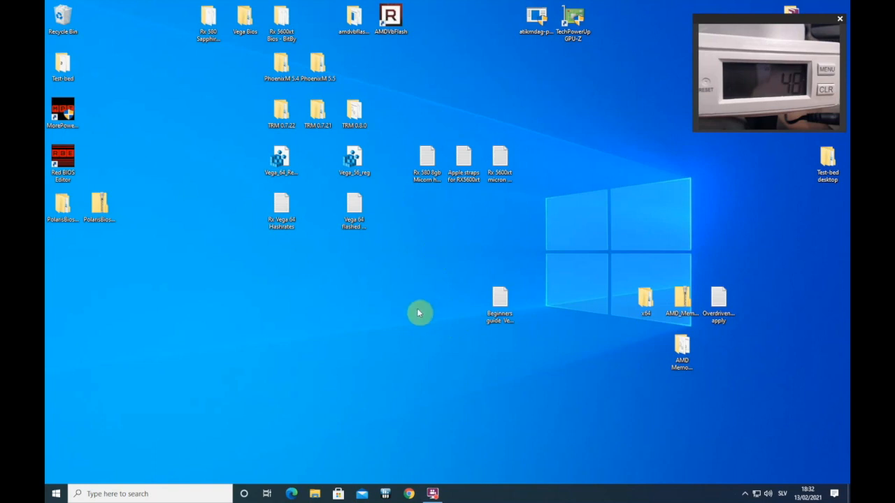
mouse_move(404, 238)
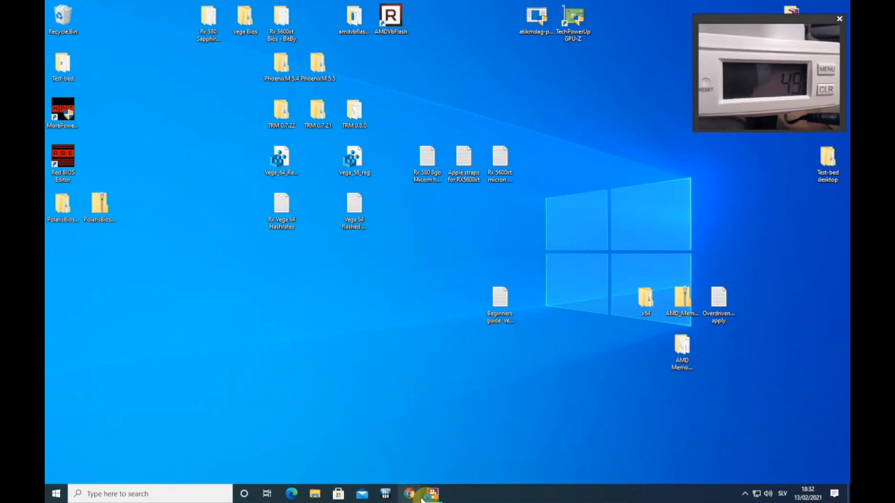
left_click(463, 164)
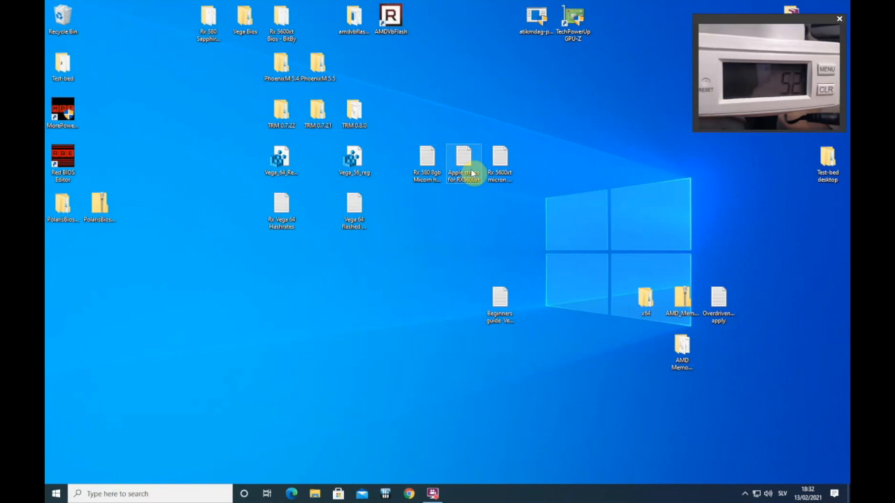
left_click(408, 494)
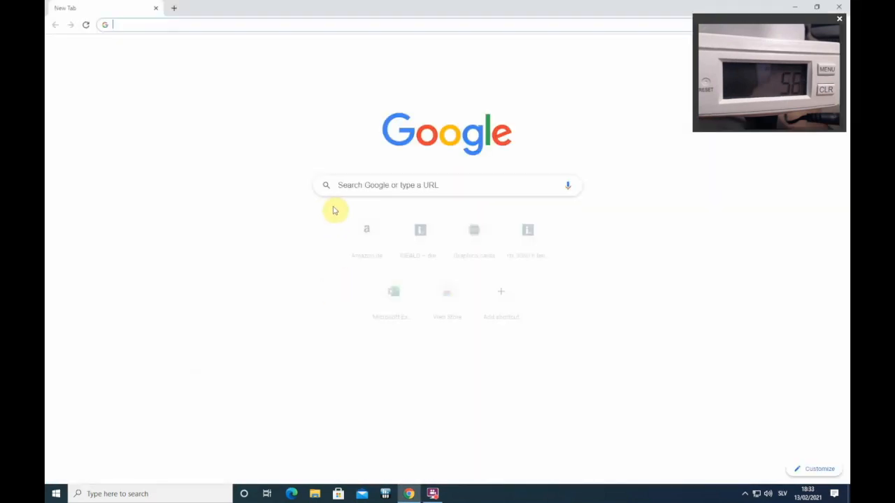
left_click(447, 185)
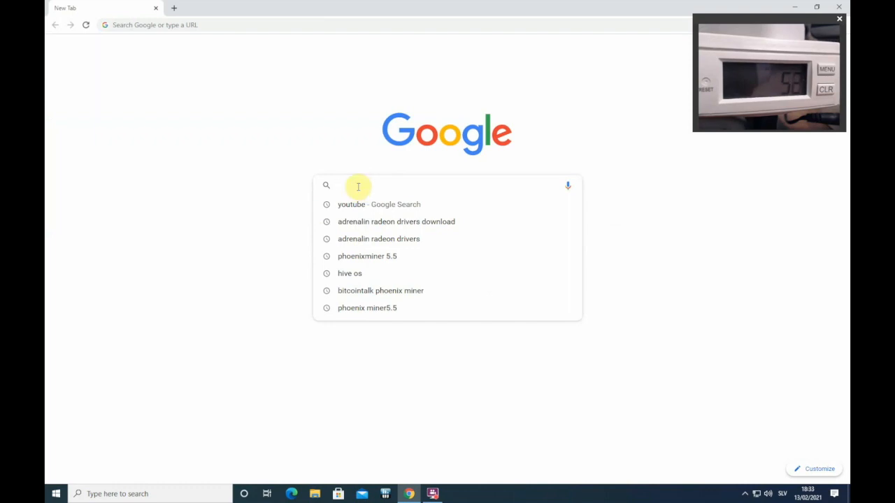
type("le")
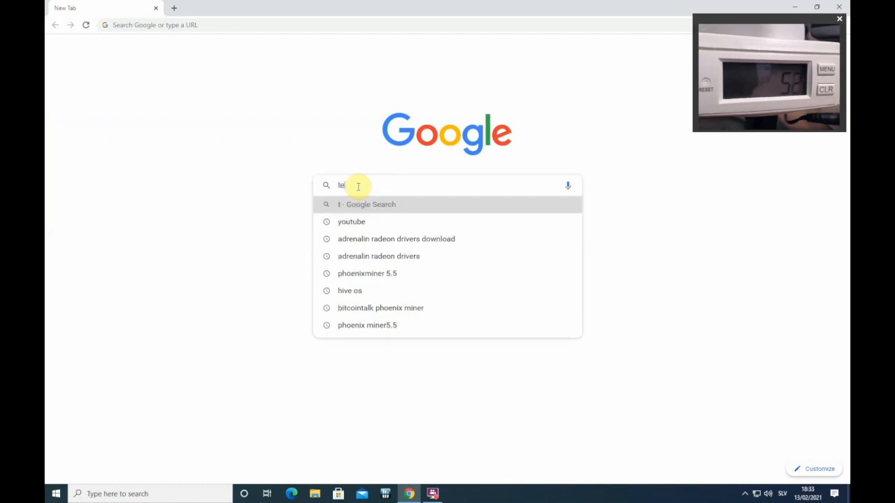
type("techpower up")
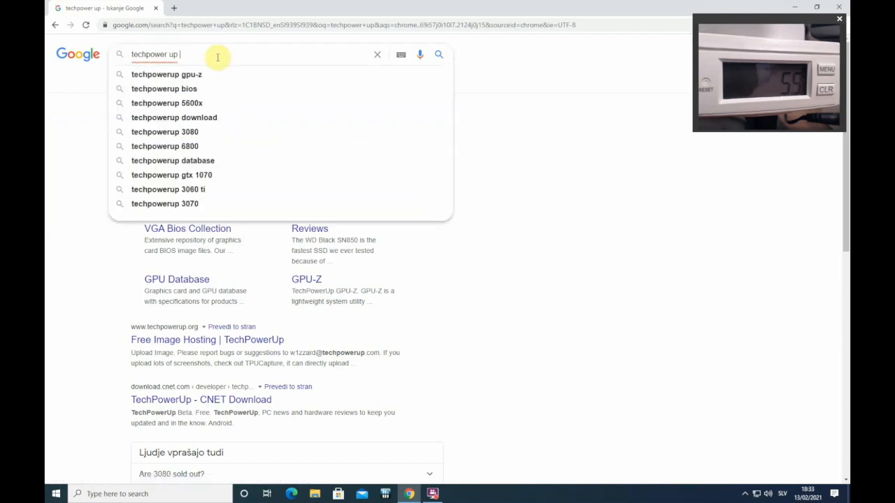
type("bios vega 56")
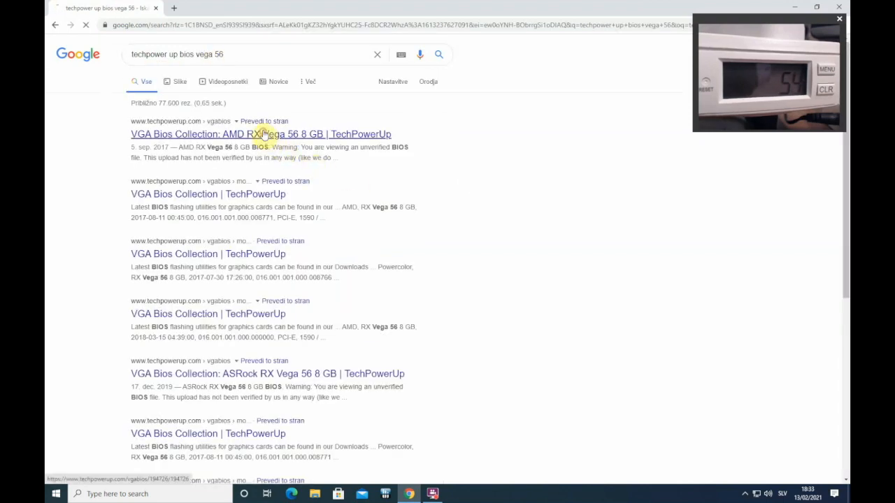
Open the full RX Vega 56 8 GB BIOS list and scroll to the Sapphire 2017-08-11 entry
left_click(261, 134)
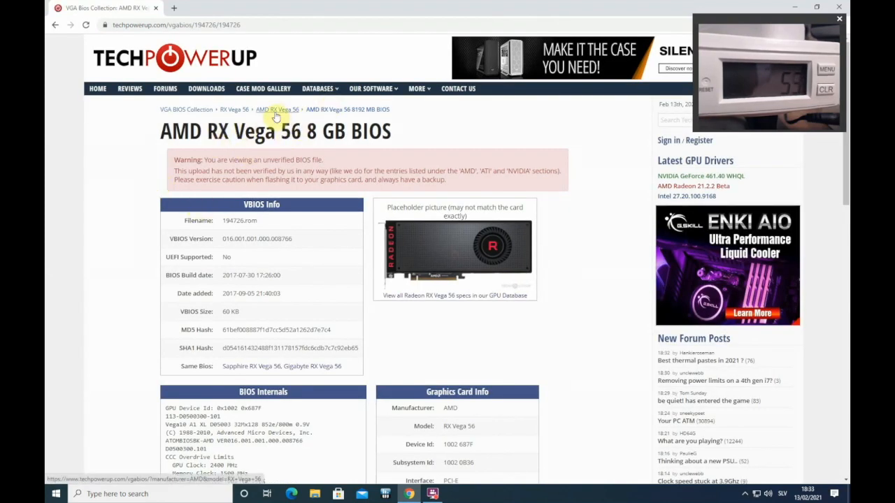
mouse_move(234, 109)
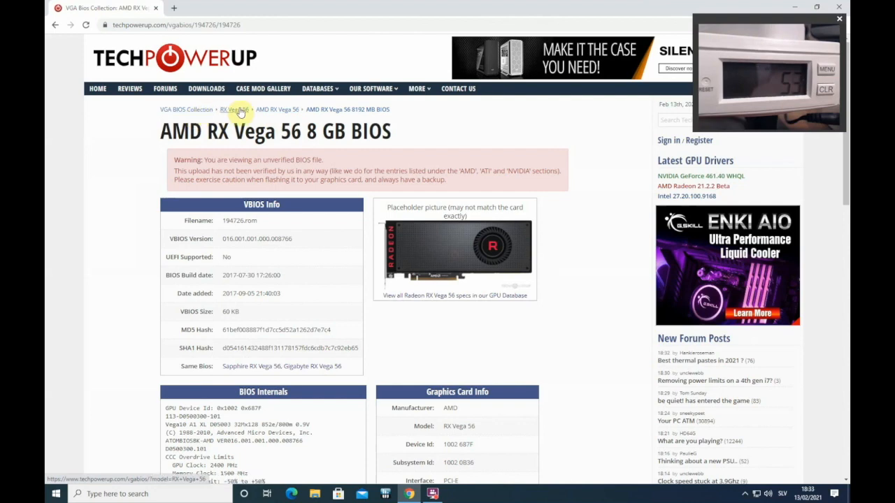
left_click(234, 110)
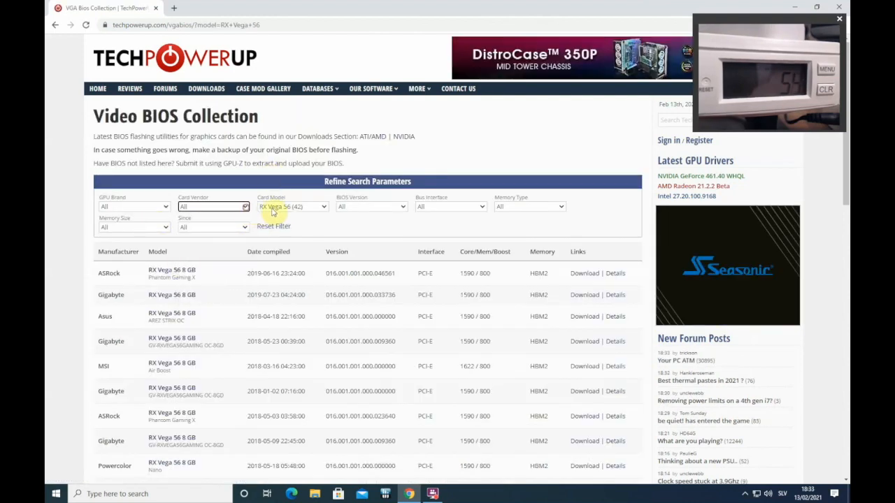
scroll("down", 3)
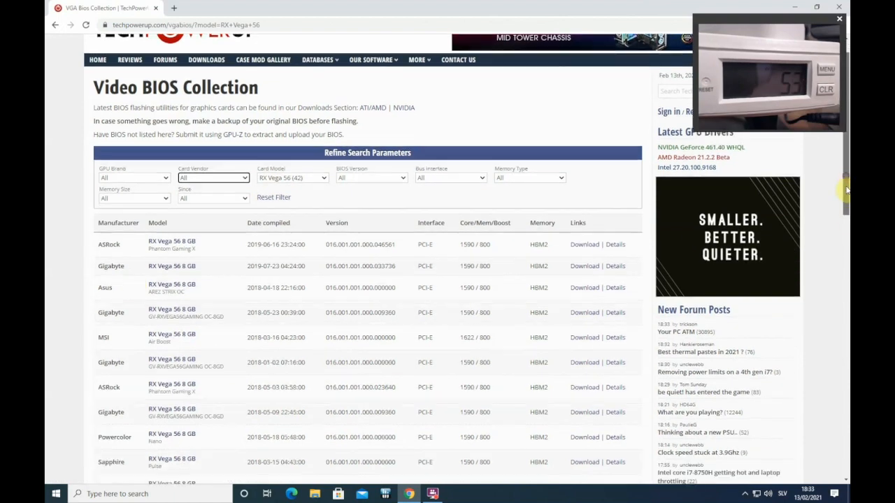
scroll("down", 3)
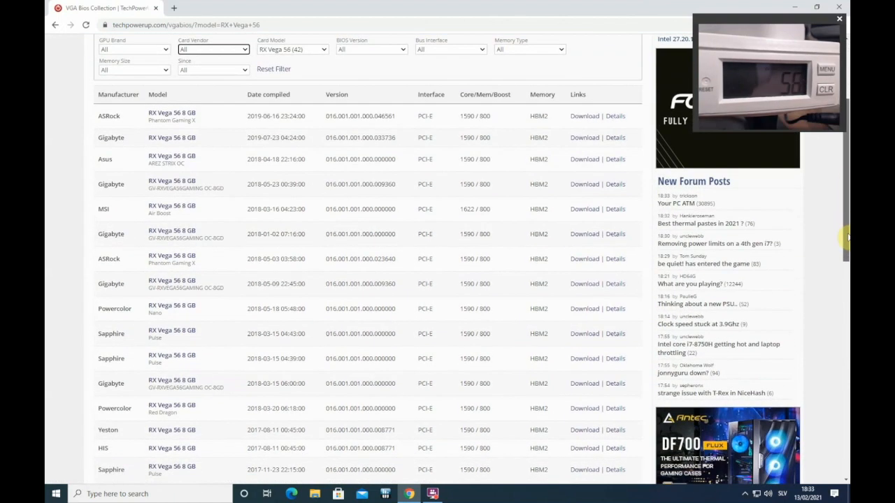
scroll("down", 3)
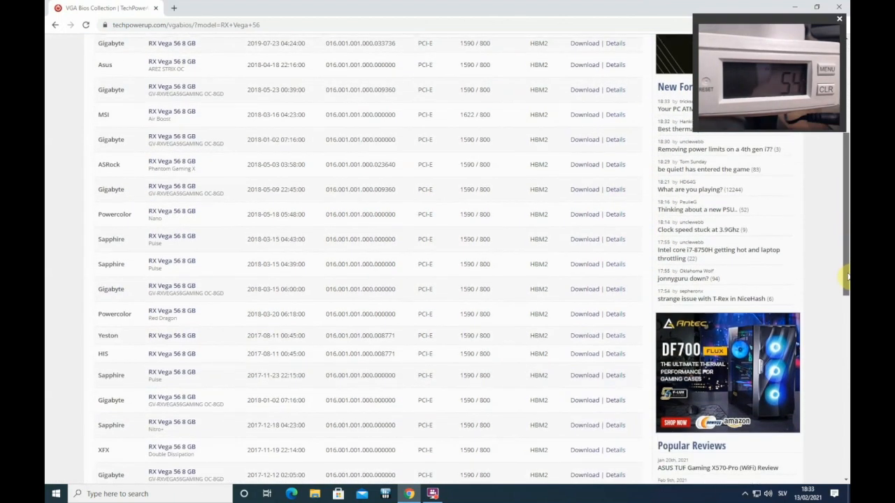
scroll("down", 3)
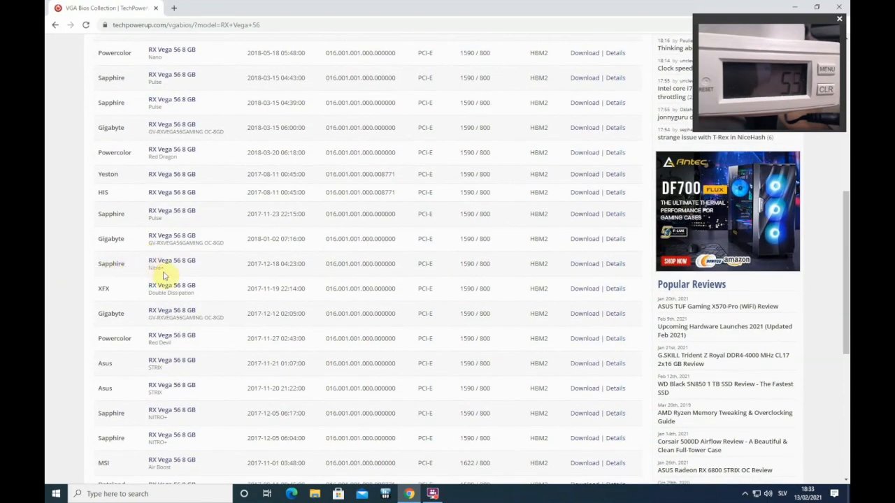
mouse_move(122, 422)
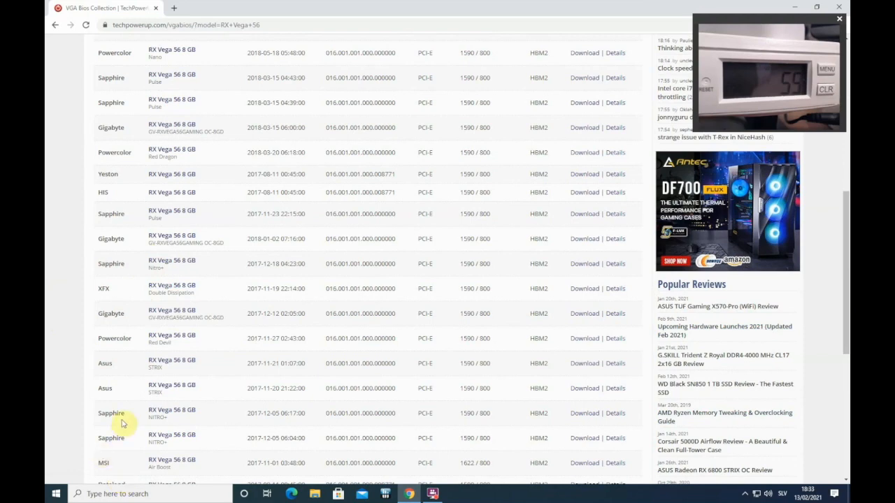
scroll("down", 3)
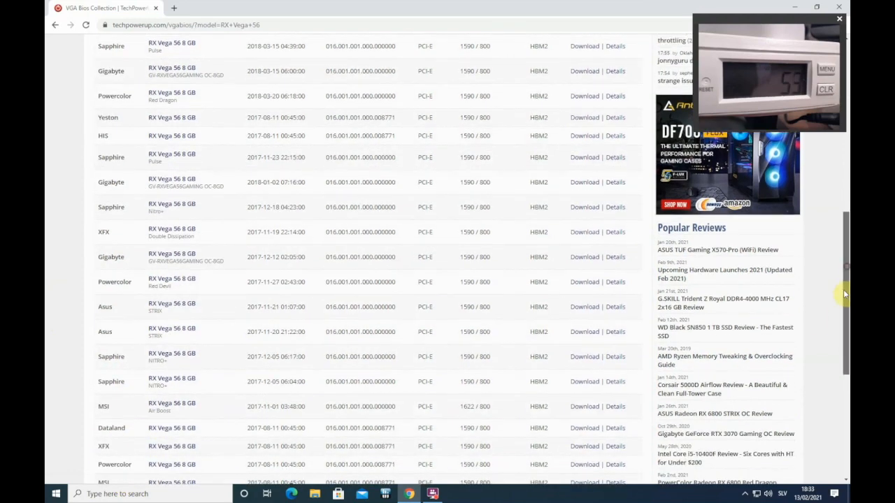
scroll("down", 3)
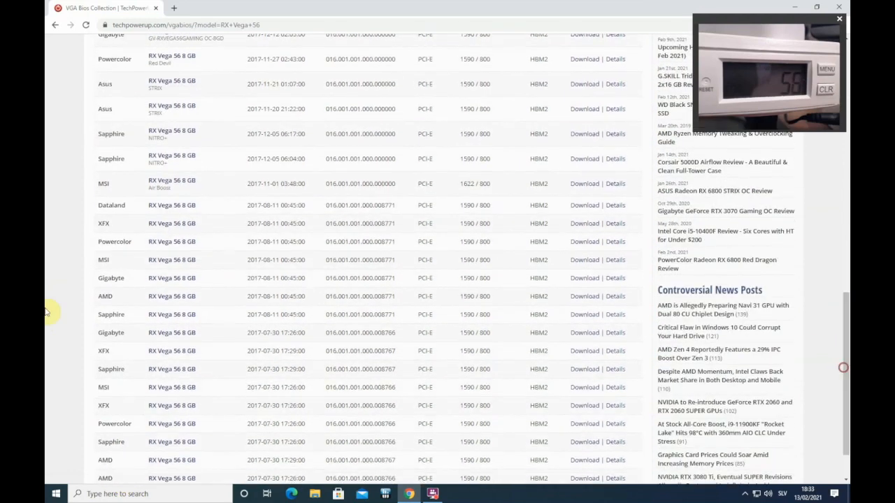
mouse_move(163, 315)
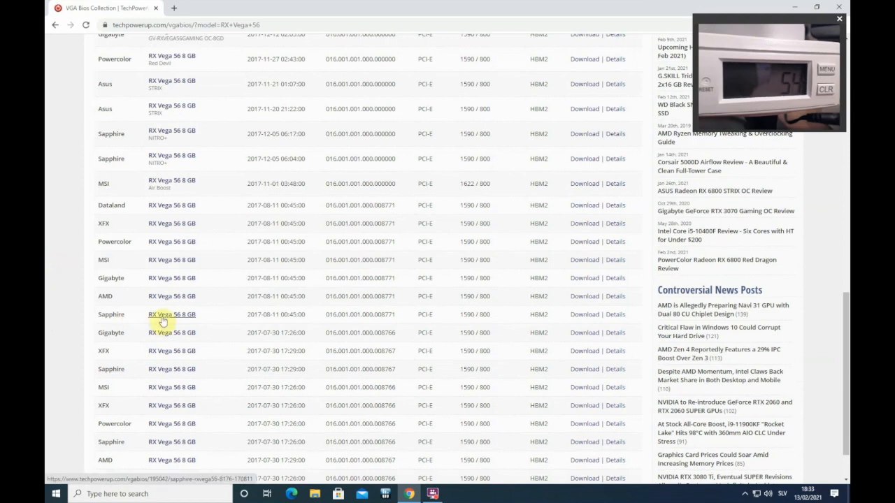
View the Sapphire 2017-08-11 BIOS internals and card info, then switch to amdvbflash_windows
left_click(171, 314)
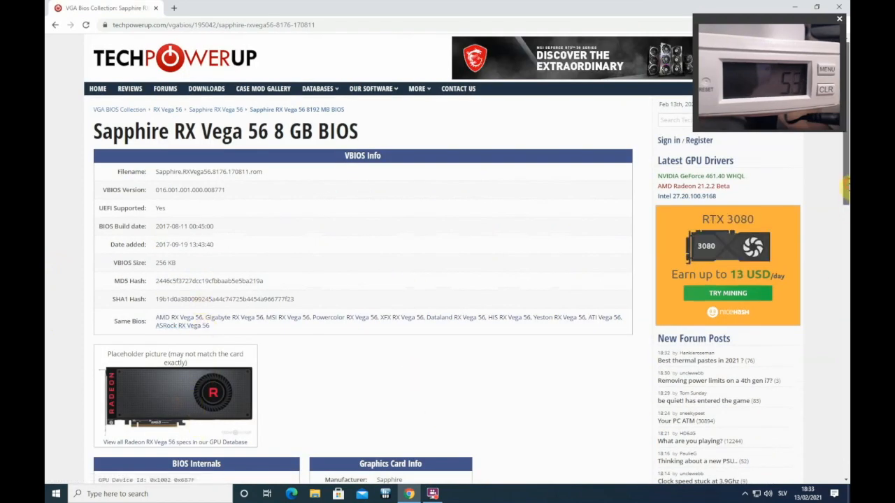
scroll("down", 3)
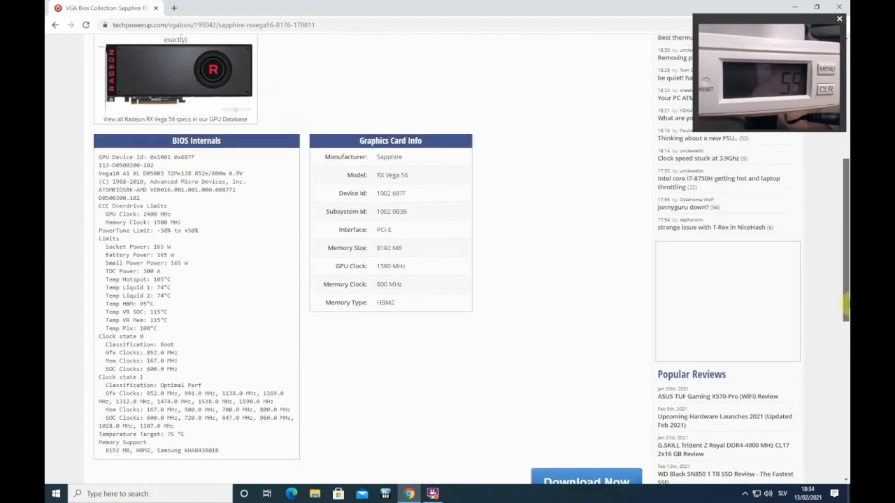
scroll("down", 3)
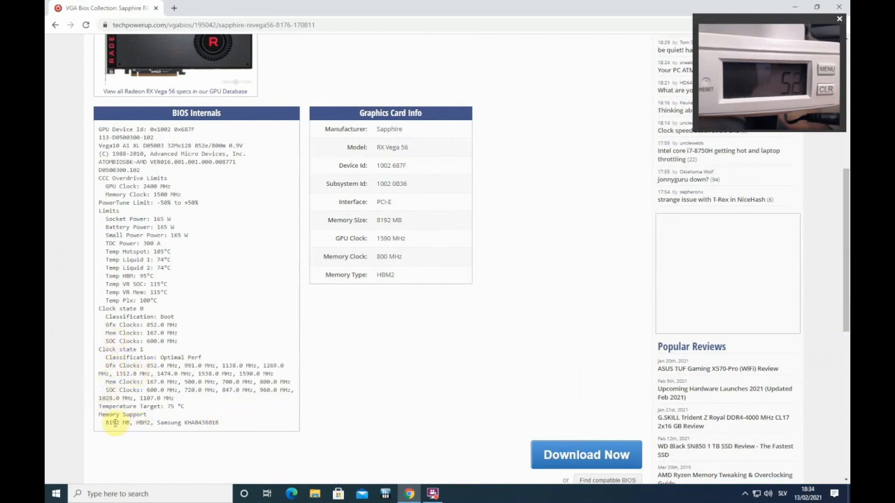
left_click_drag(101, 422, 224, 422)
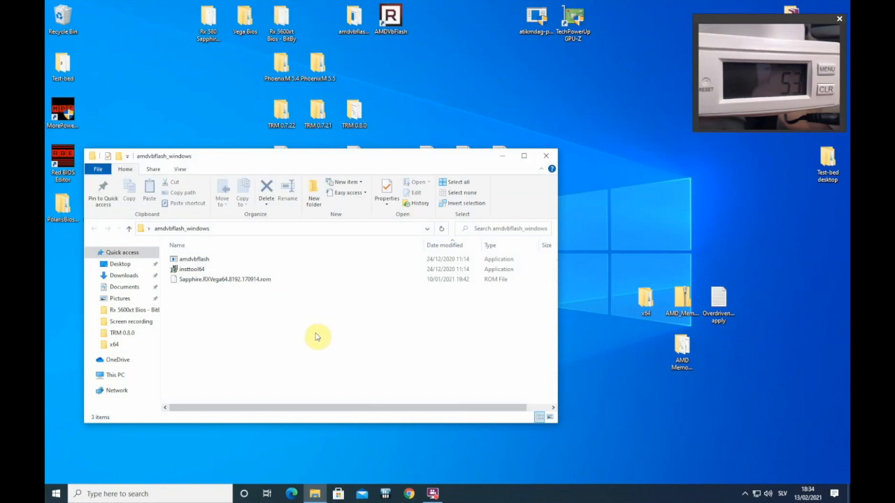
Copy the Sapphire Vega 56 ROM from Vega Bios > Vega 56 Bios and run insttool64 as administrator
left_click(224, 279)
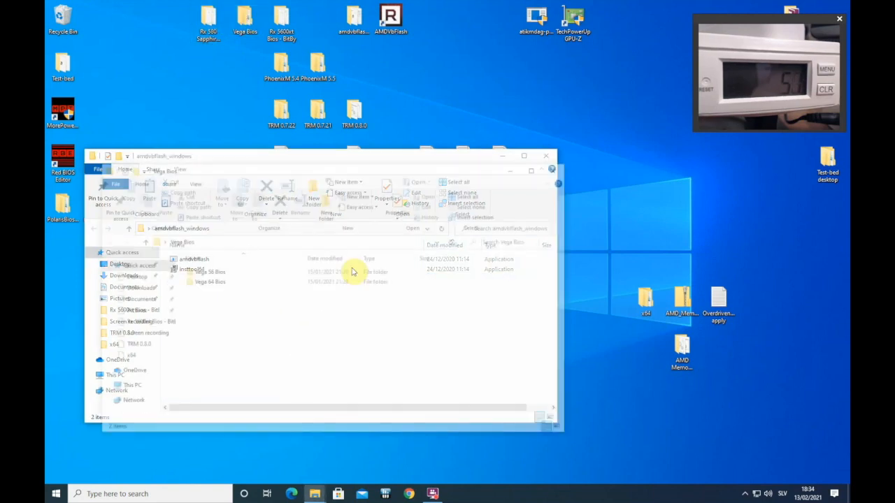
double_click(193, 259)
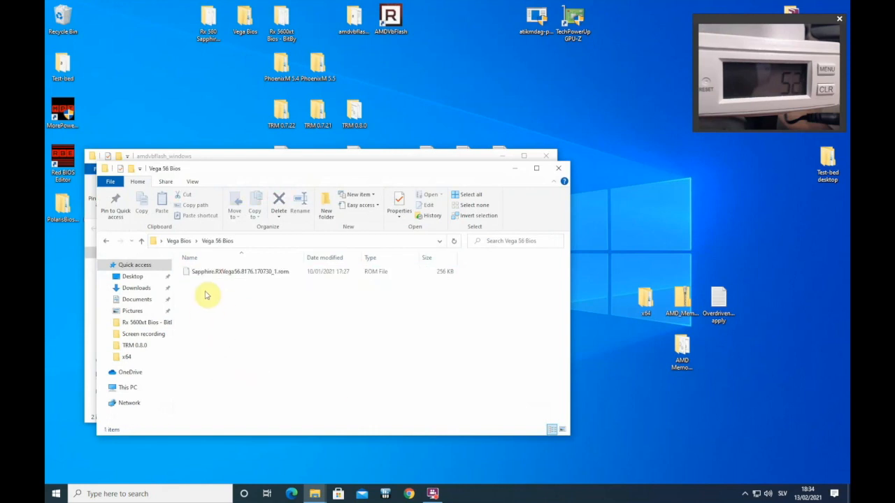
right_click(240, 271)
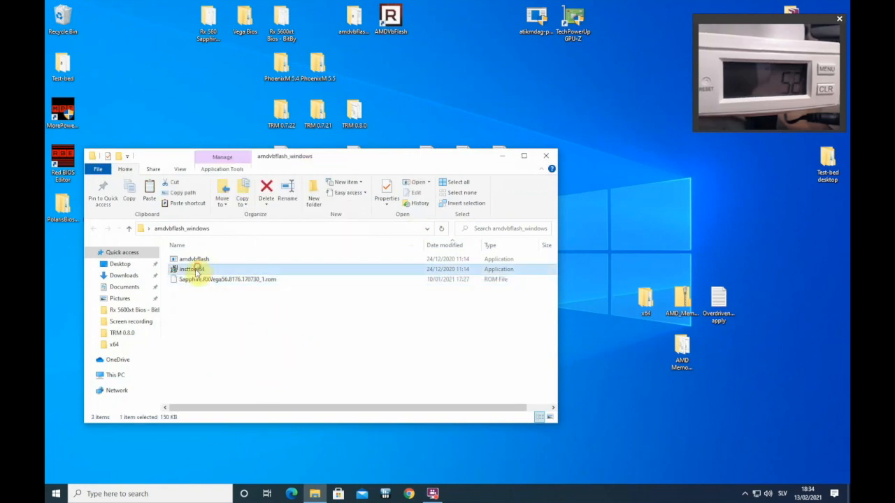
right_click(192, 269)
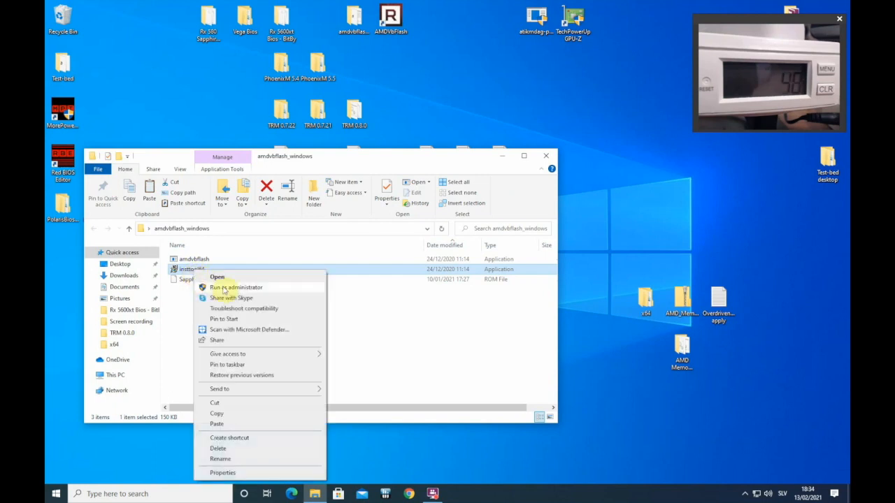
left_click(329, 361)
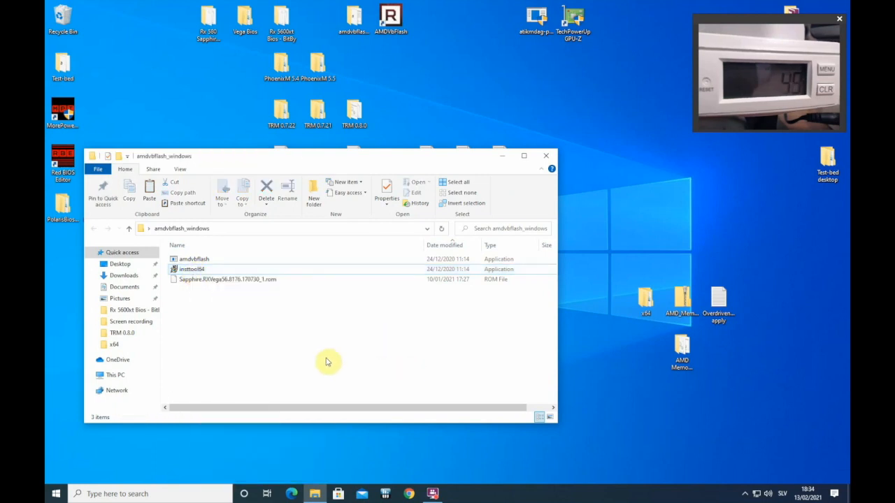
mouse_move(174, 349)
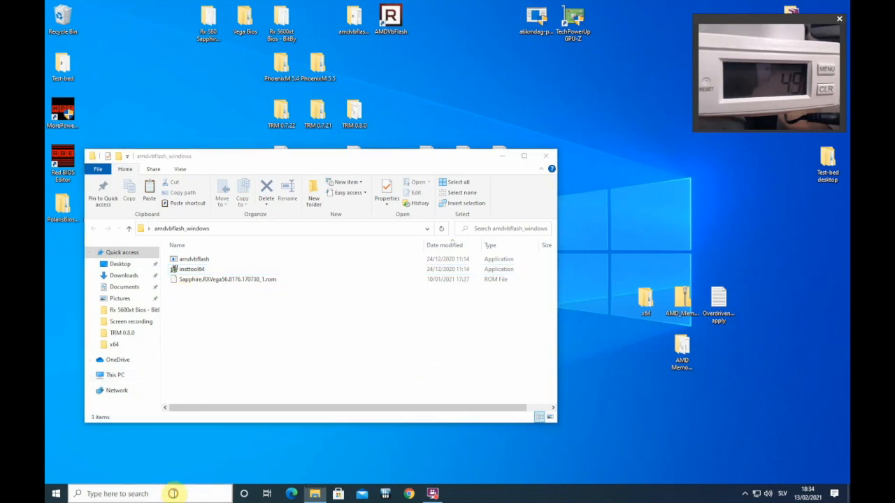
Open an admin Command Prompt in amdvbflash_windows, run amdvbflash -i, and begin amdvbflash -p 0
type("cmd")
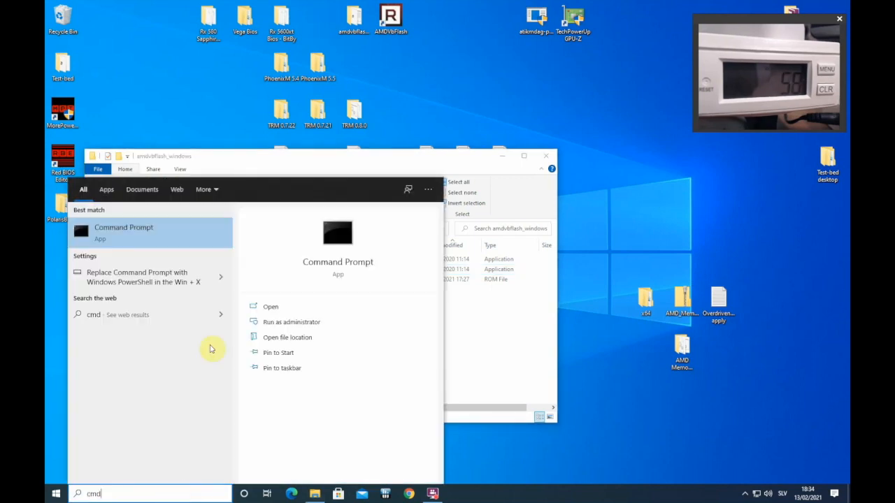
mouse_move(207, 255)
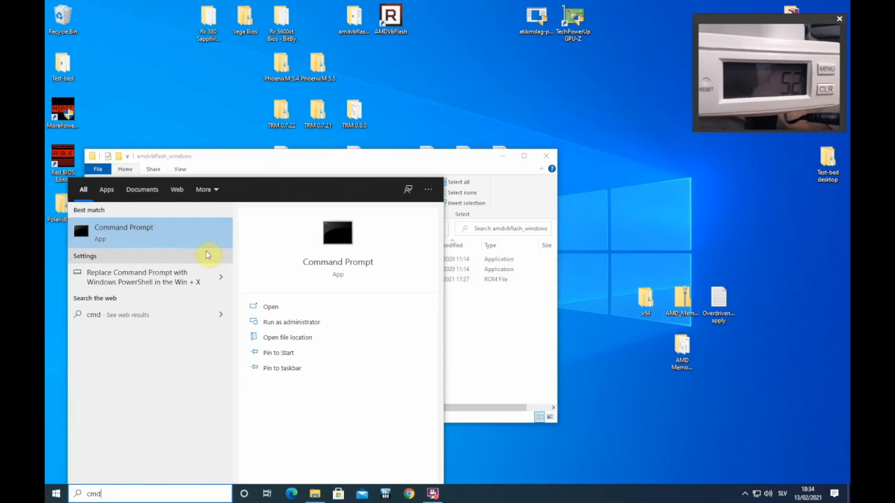
left_click(291, 322)
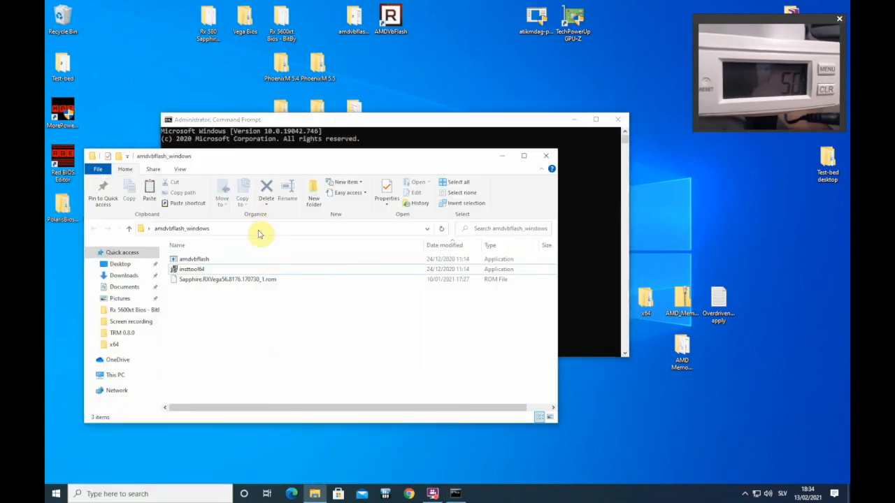
left_click(280, 228)
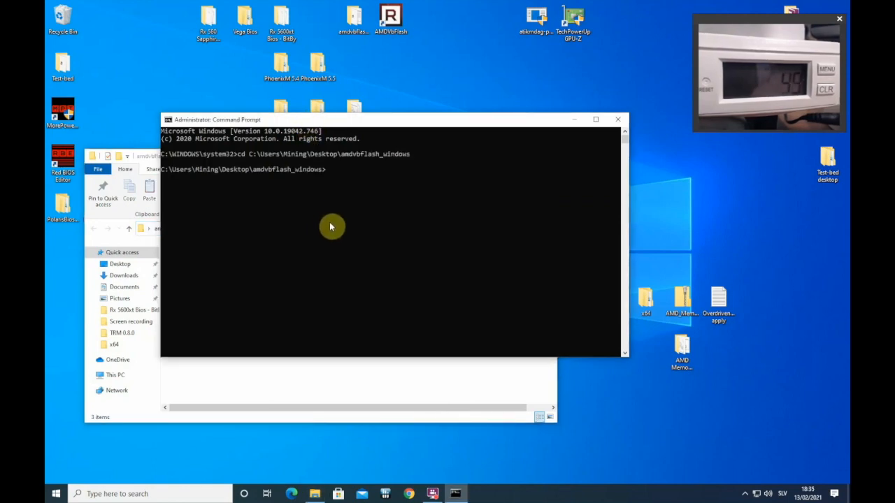
type("amdvbflash -i")
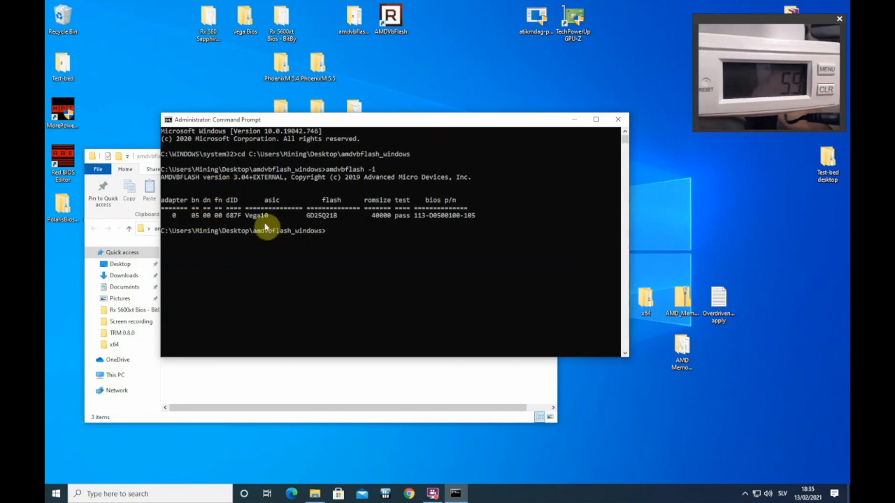
mouse_move(395, 288)
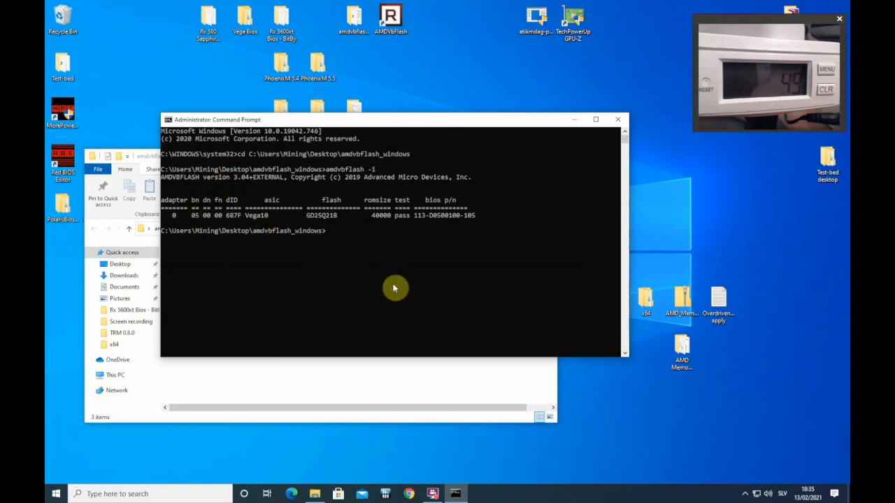
mouse_move(420, 316)
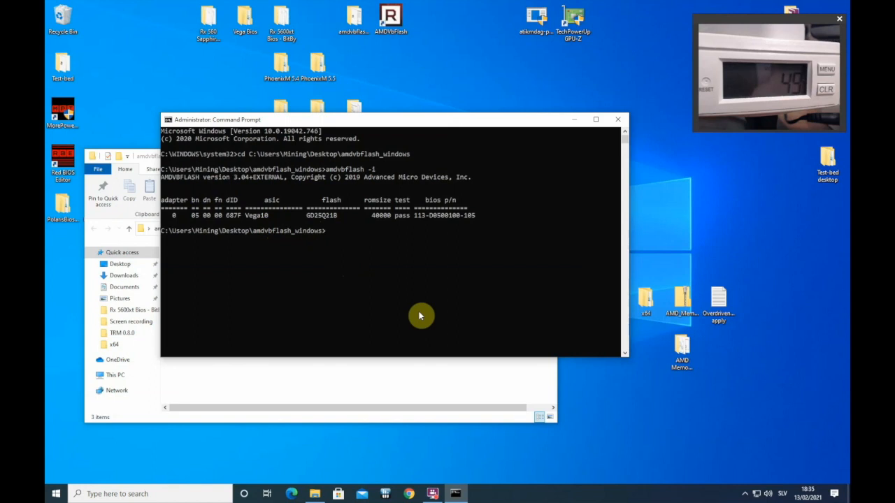
type("amdvbflash -p")
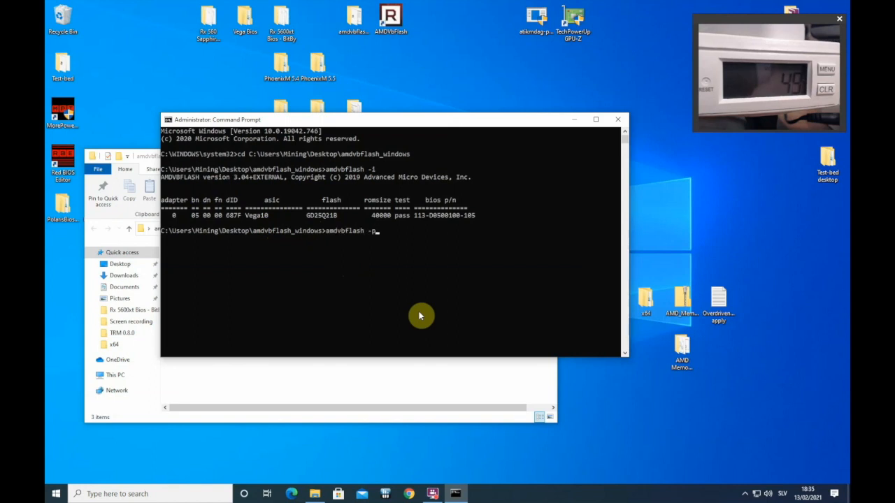
type("0")
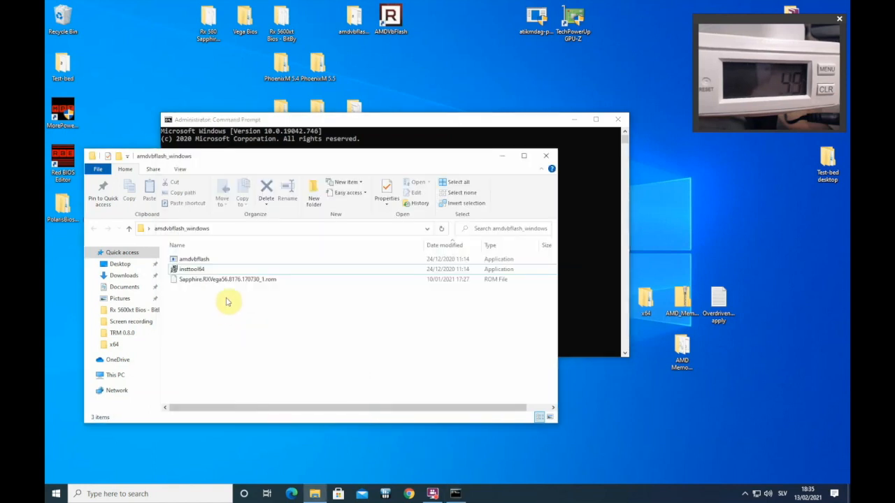
Flash the Sapphire RX Vega56 ROM file to adapter 0 with amdvbflash -p 0
left_click(227, 279)
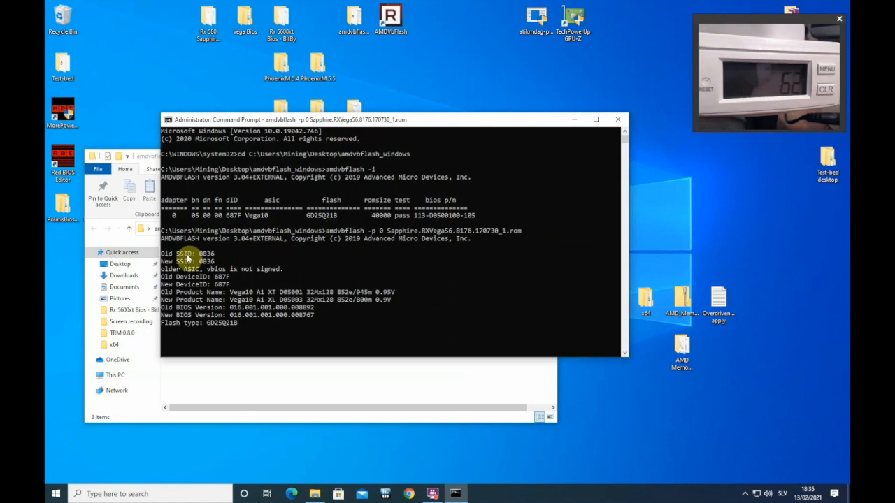
mouse_move(425, 347)
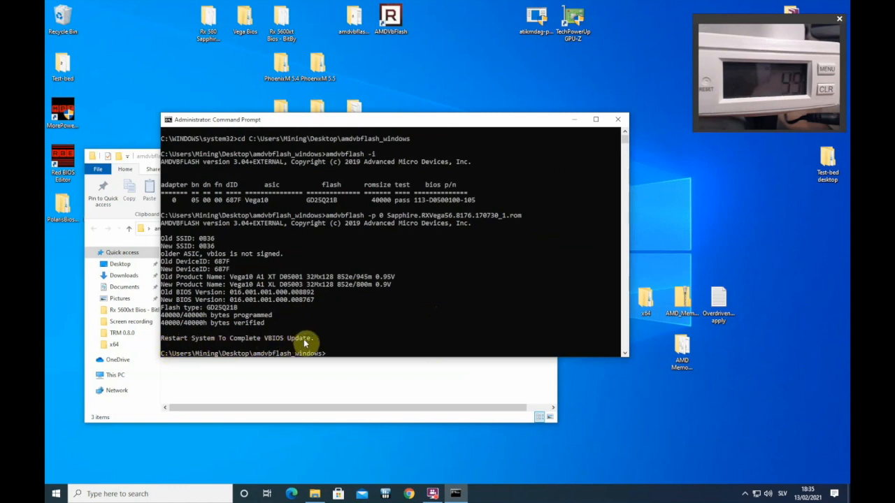
mouse_move(481, 271)
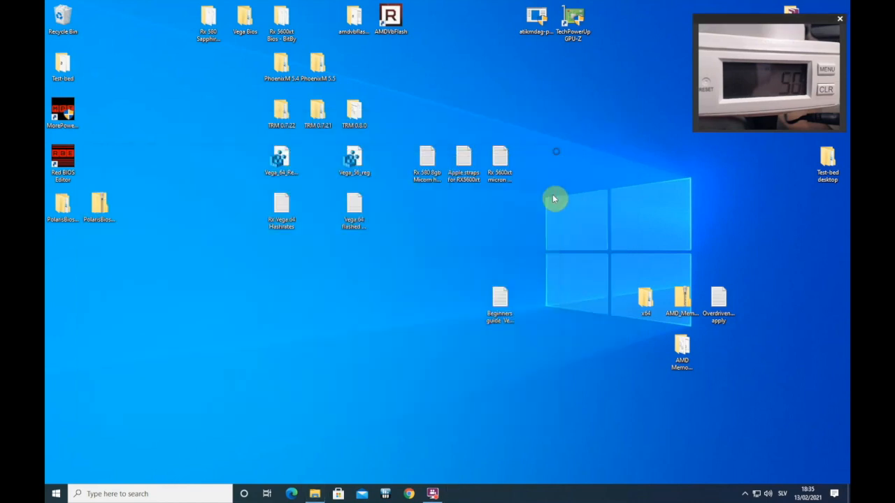
Restart Windows from the Start menu power options
left_click(55, 493)
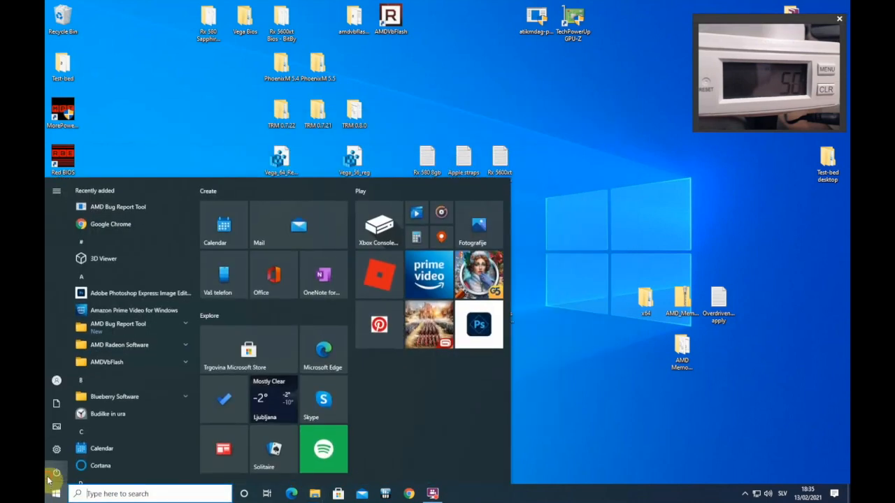
left_click(55, 493)
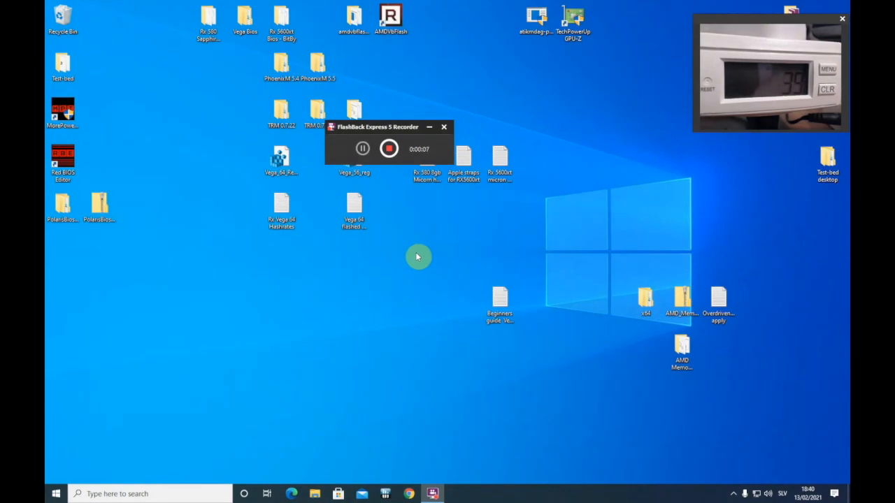
mouse_move(391, 287)
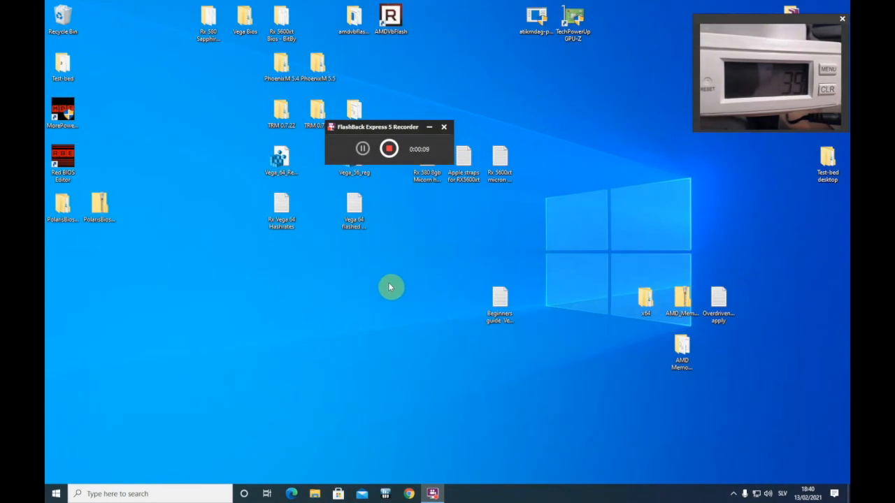
mouse_move(390, 335)
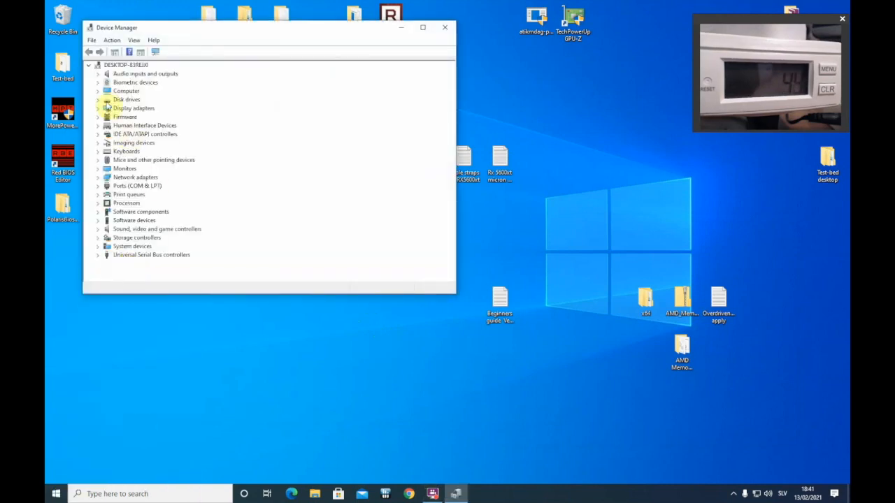
Check the Radeon RX Vega status under Display adapters, then close its properties and Device Manager
left_click(98, 107)
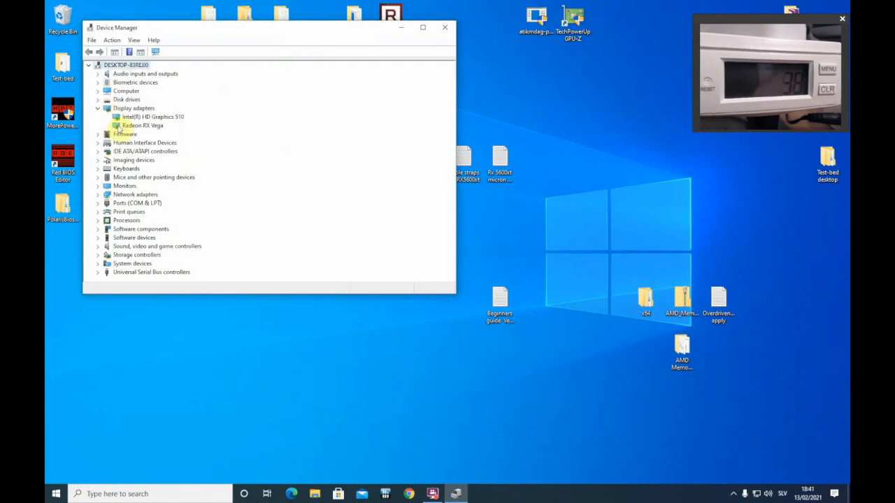
double_click(139, 125)
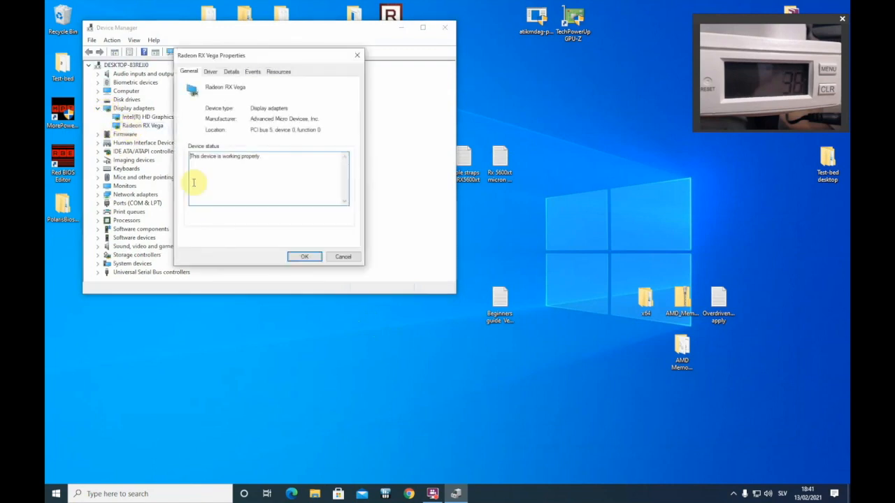
left_click(304, 256)
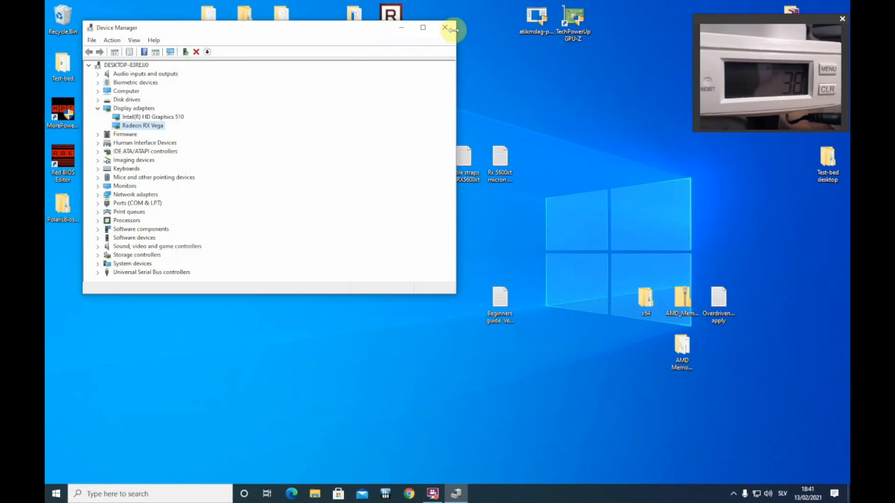
left_click(445, 28)
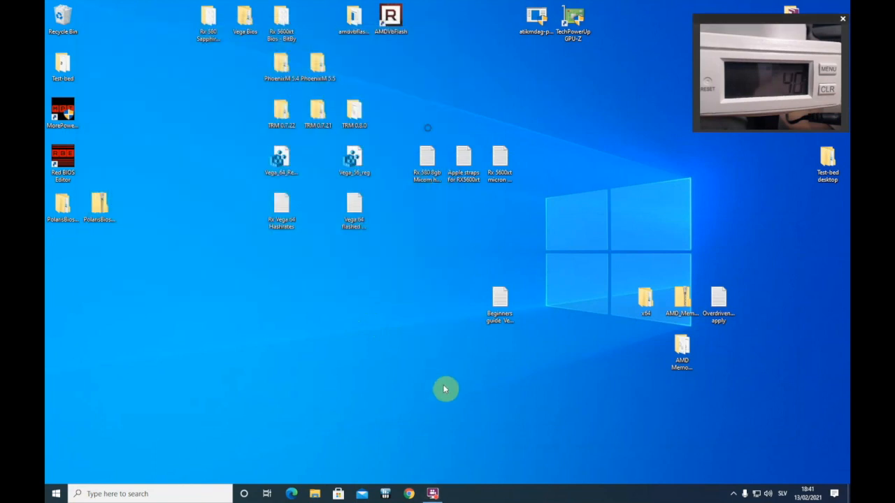
mouse_move(354, 112)
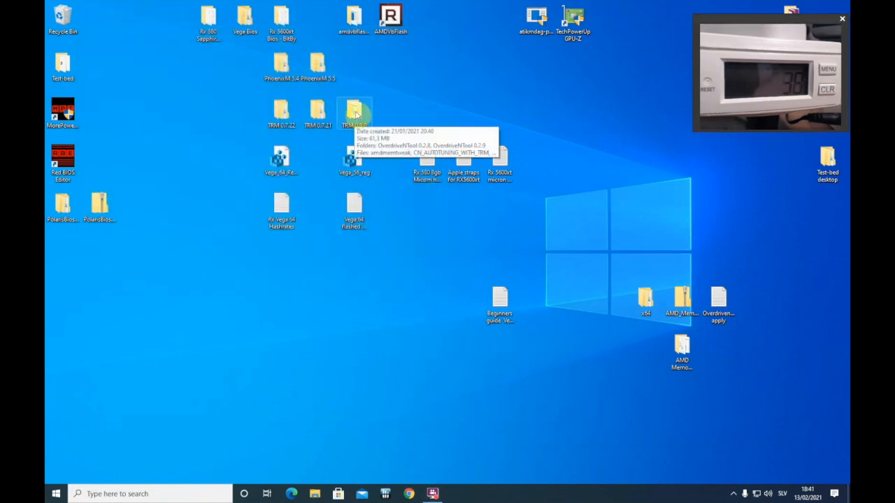
Open the TRM 0.8.0 desktop folder and launch OverdriveNTool.exe
double_click(354, 112)
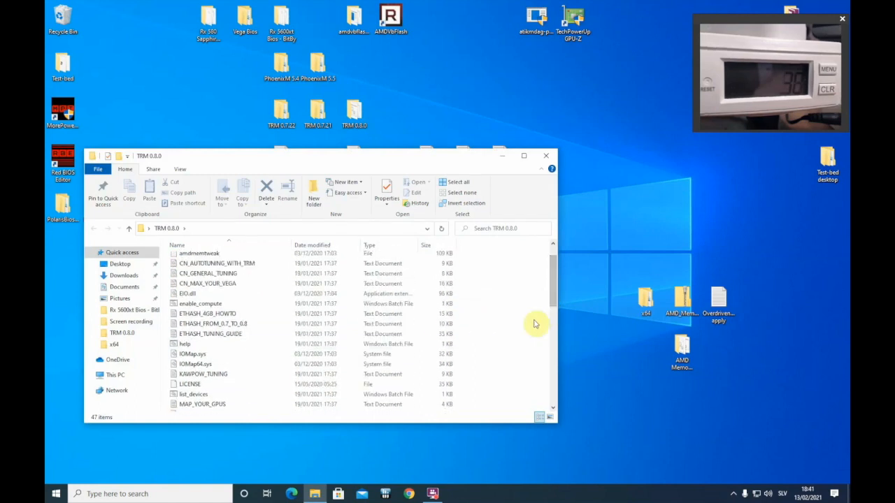
scroll("down", 3)
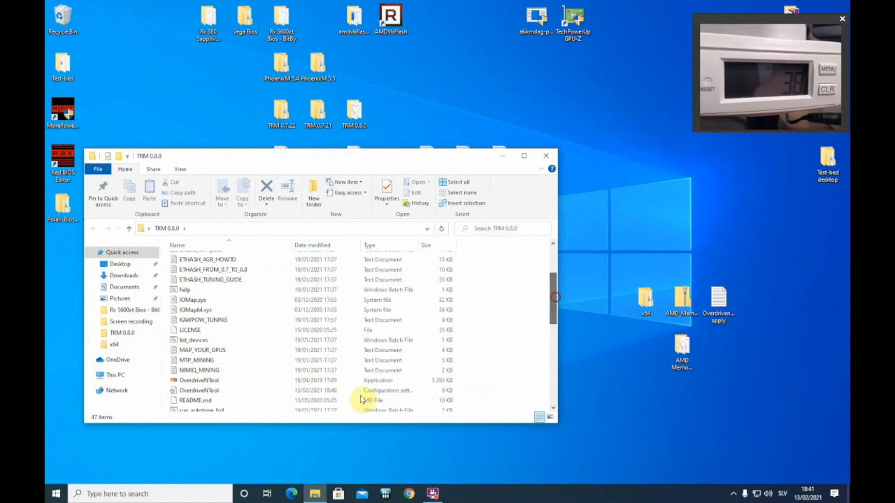
double_click(199, 379)
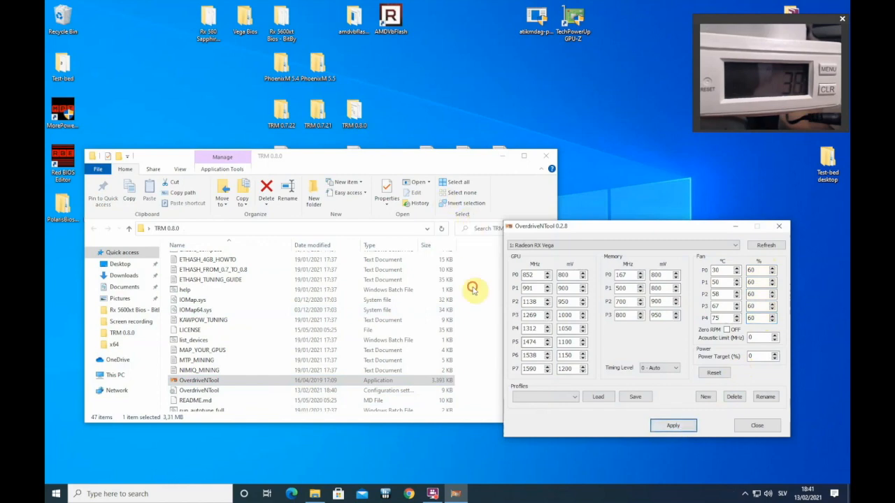
Start the miner via start_eth - Copy, then apply GPU P7 1050/830 and memory P3 980/830
scroll("down", 3)
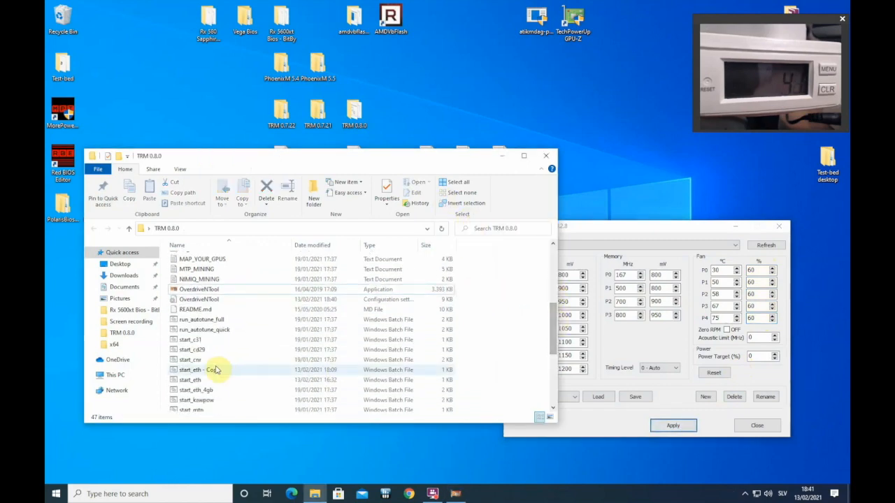
double_click(200, 369)
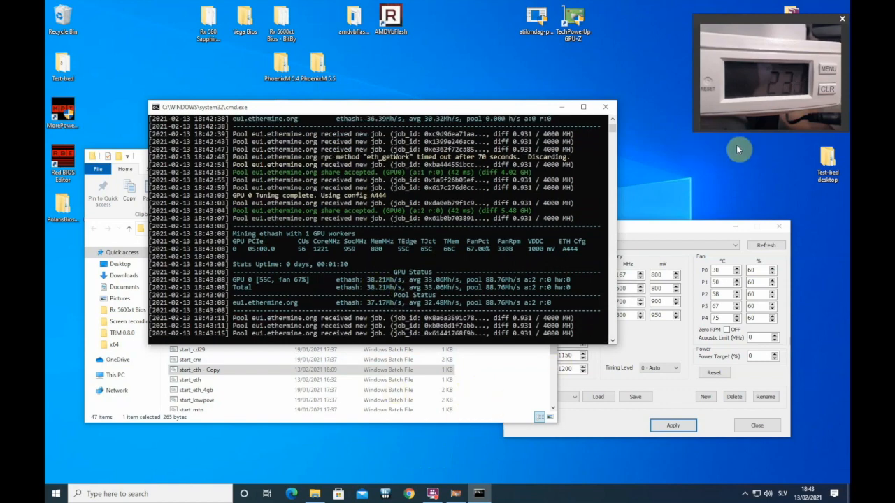
mouse_move(765, 151)
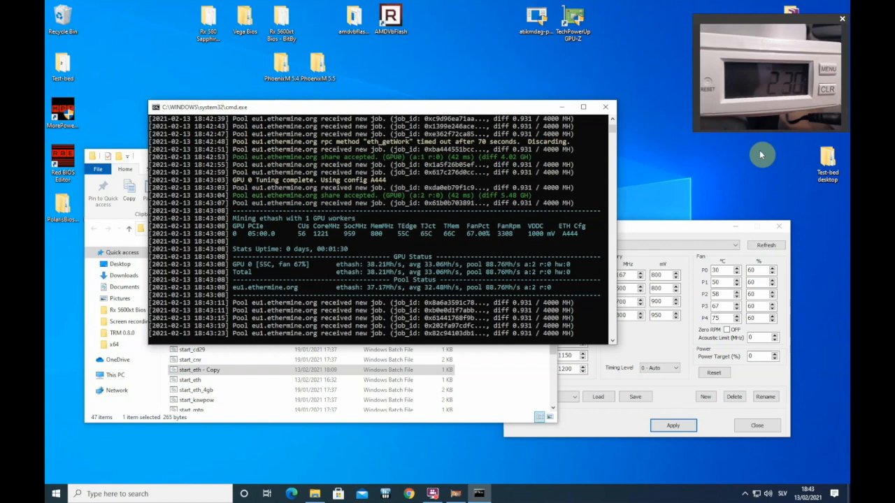
mouse_move(755, 159)
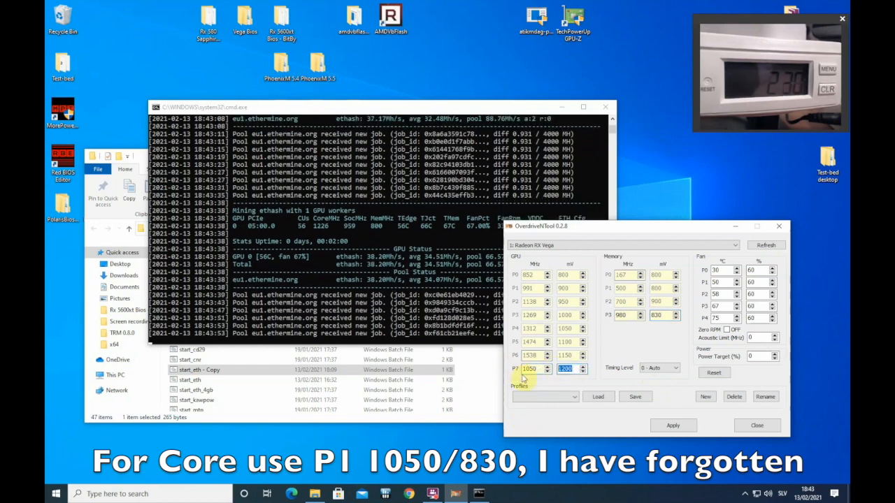
type("830")
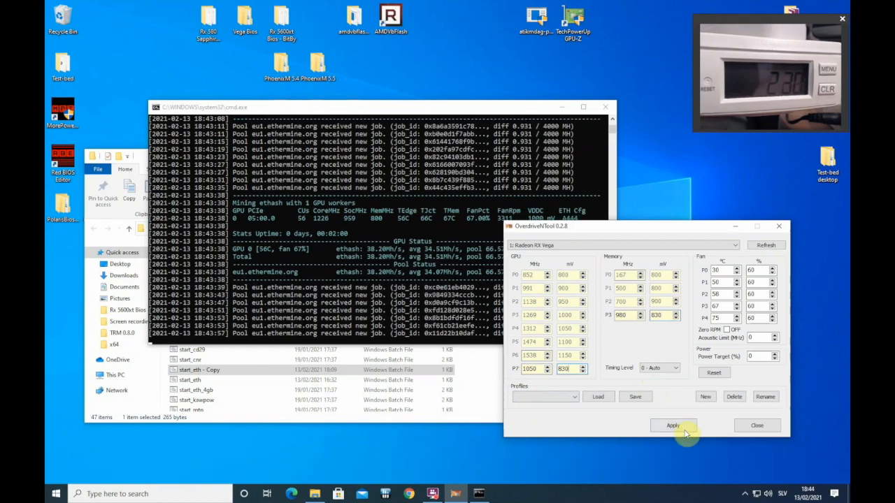
left_click(672, 425)
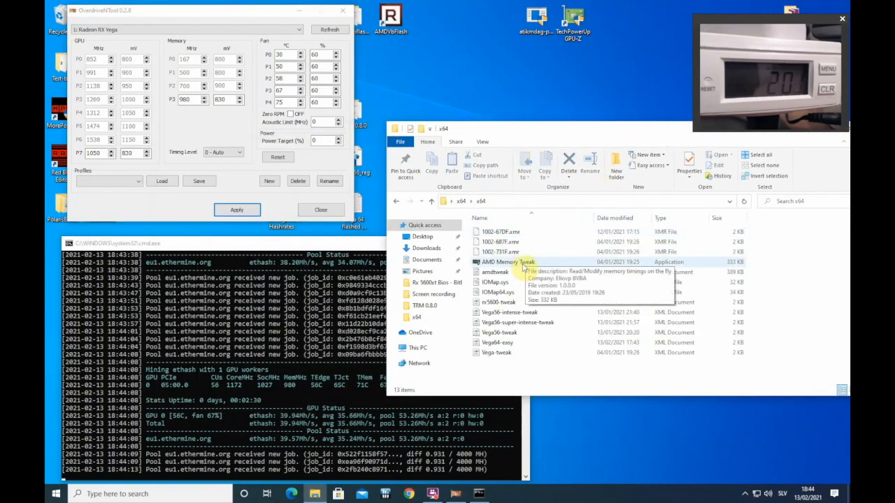
Select and launch the AMD Memory Tweak application in the x64 folder
left_click(507, 261)
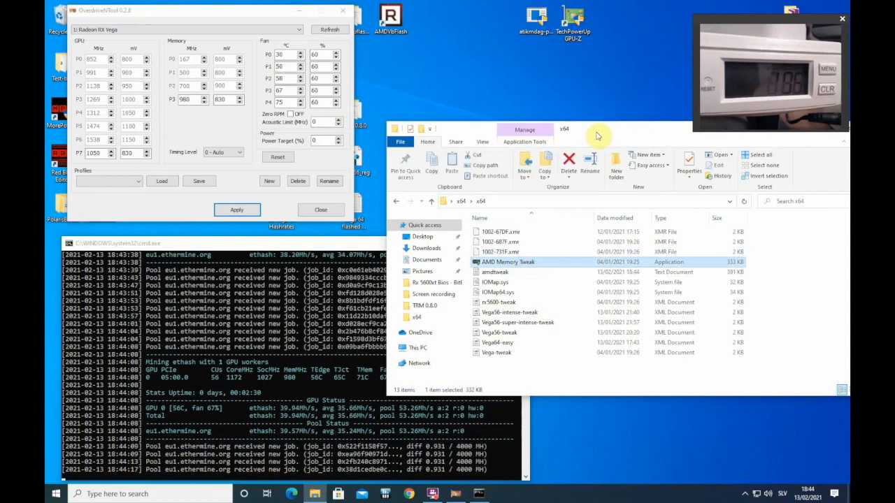
double_click(508, 261)
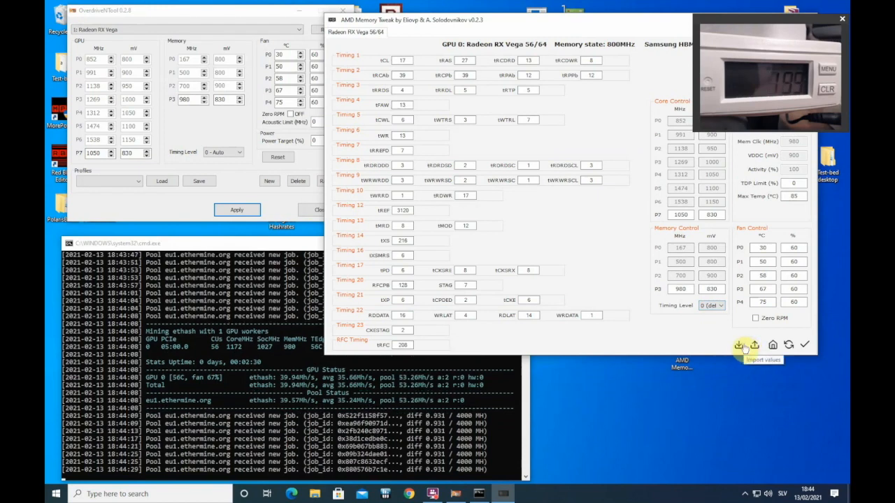
Import and load the saved Vega56-tweak memory timing profile from its file
left_click(738, 344)
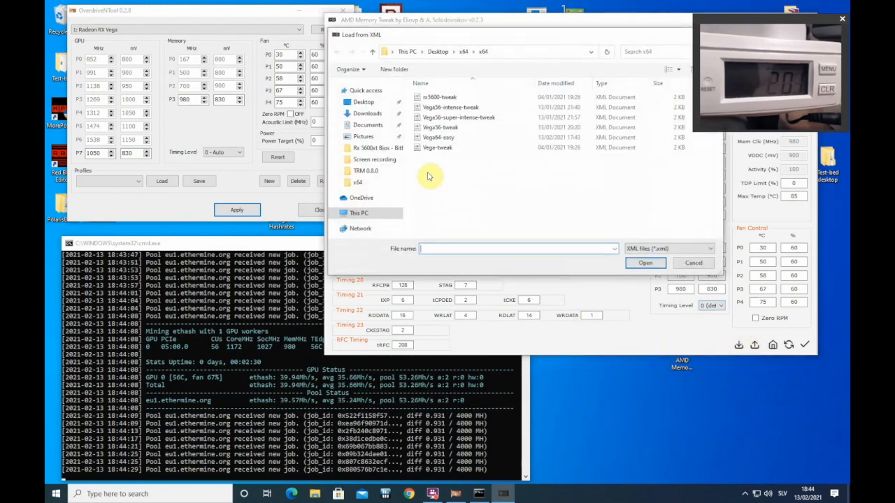
left_click(440, 127)
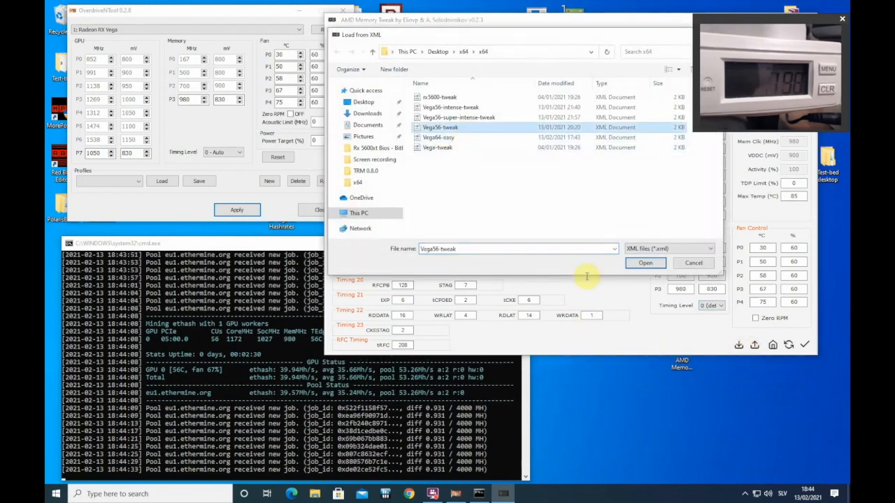
left_click(644, 262)
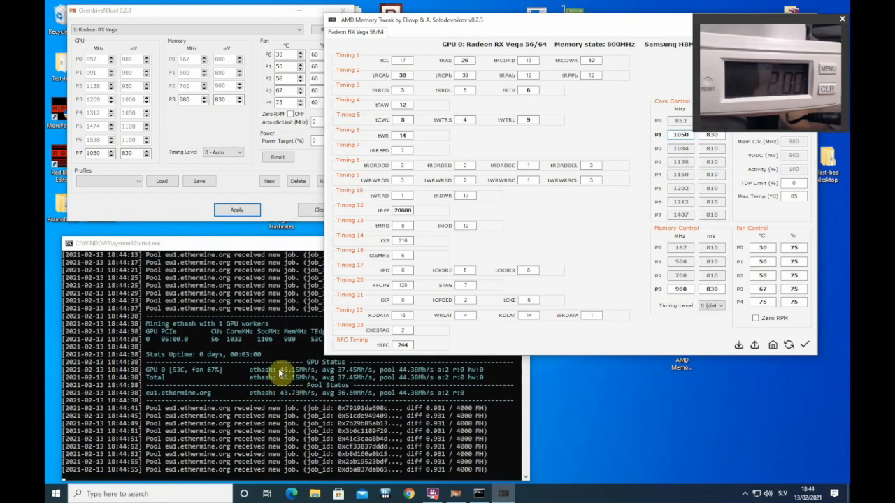
mouse_move(654, 448)
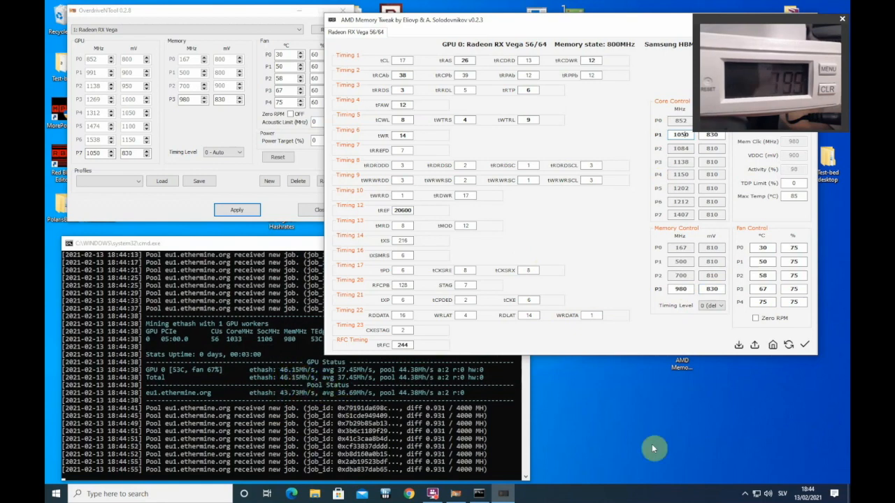
mouse_move(579, 435)
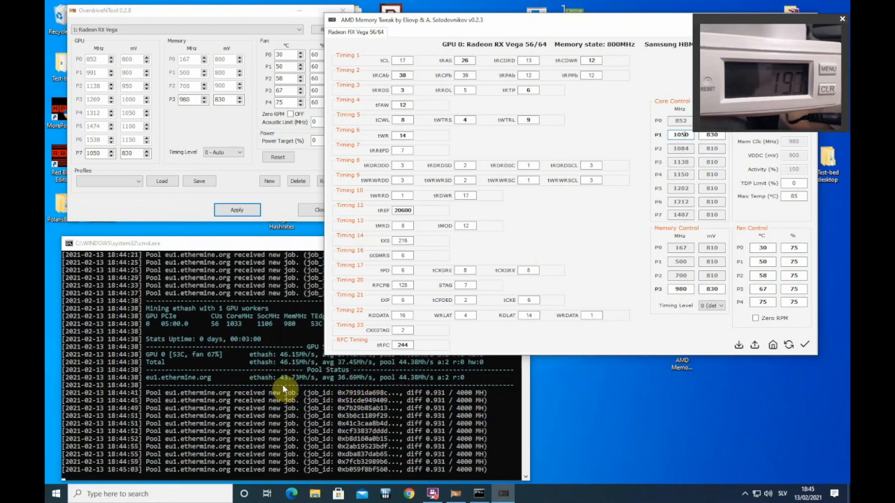
mouse_move(501, 395)
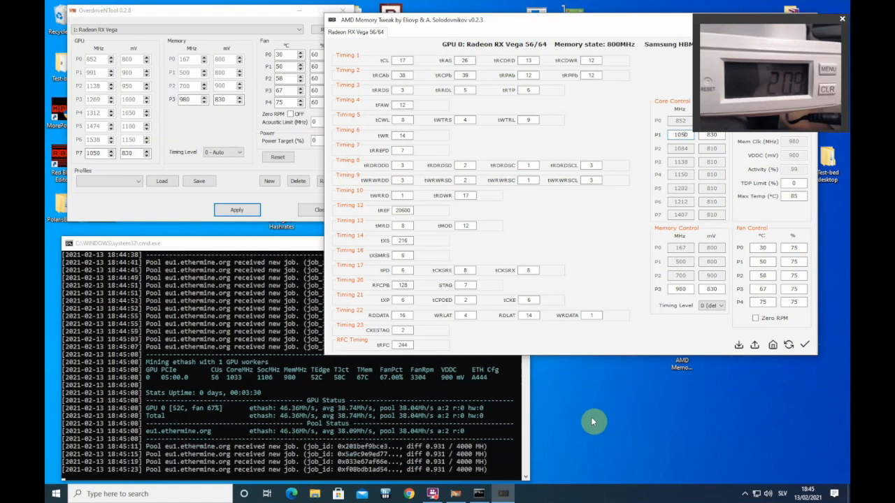
mouse_move(574, 353)
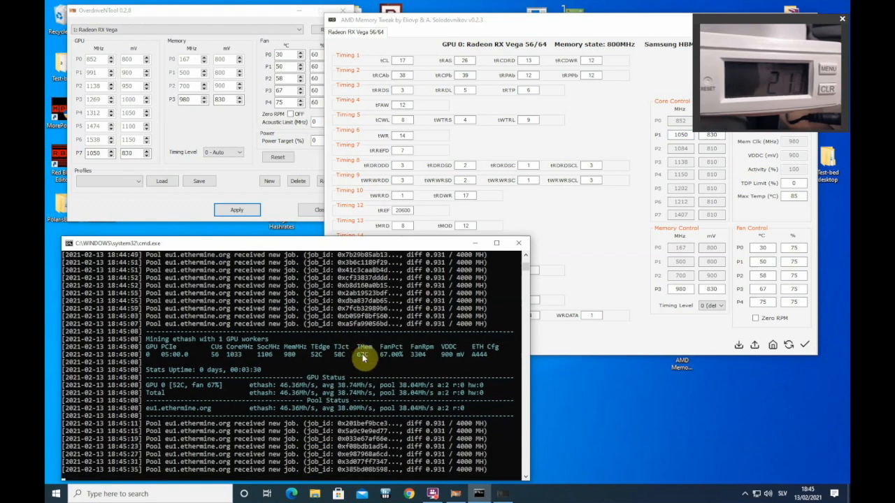
mouse_move(590, 390)
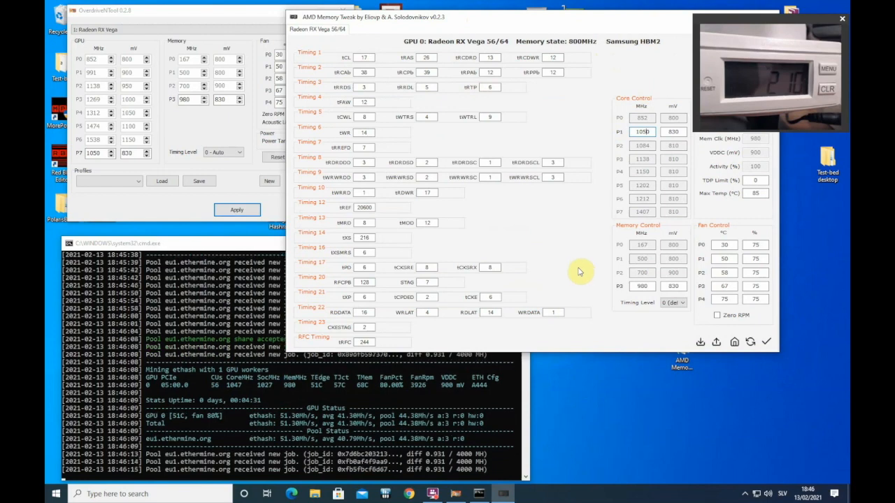
mouse_move(584, 275)
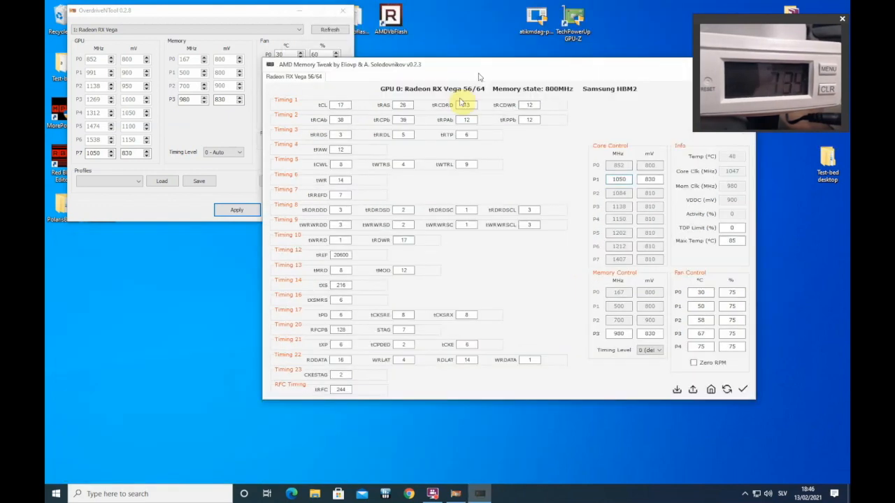
Close Memory Tweak and OverdriveNTool, then reopen OverdriveNTool to check P1 and fan values
left_click(344, 13)
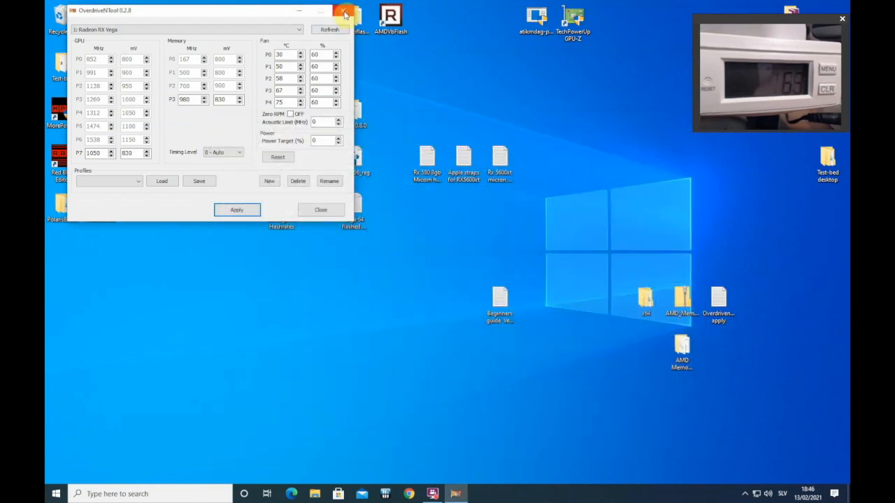
left_click(343, 12)
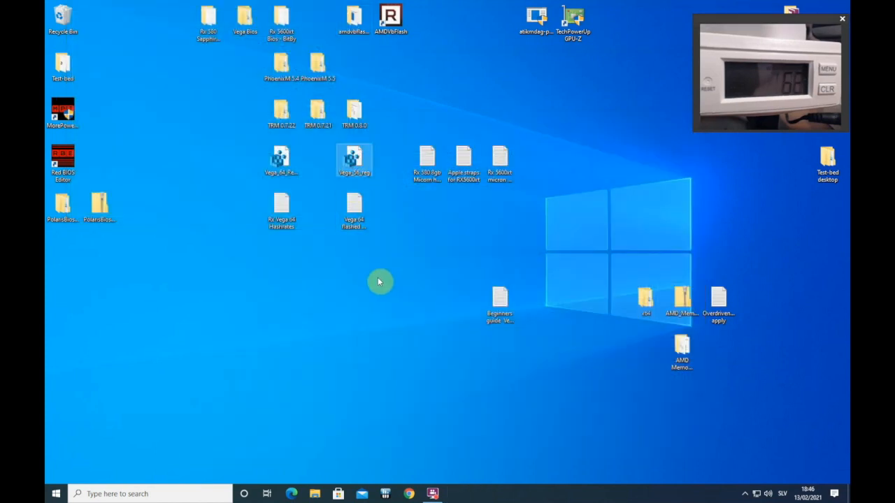
mouse_move(401, 226)
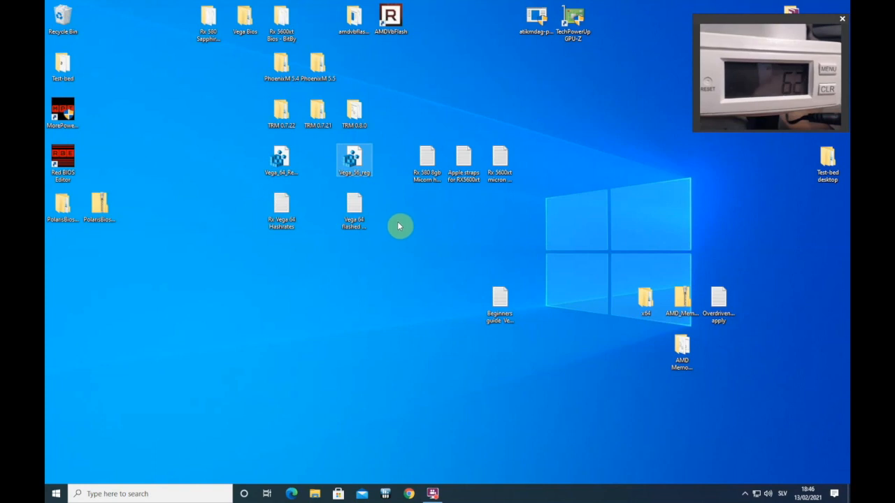
right_click(354, 159)
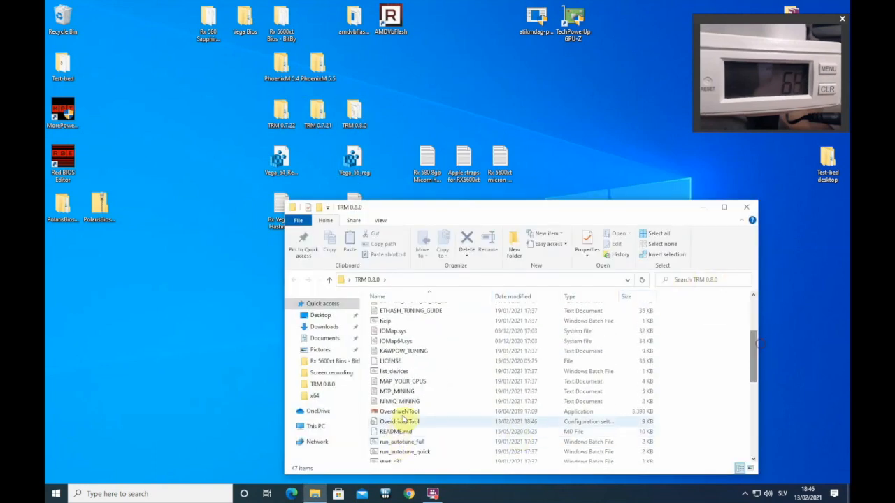
double_click(399, 411)
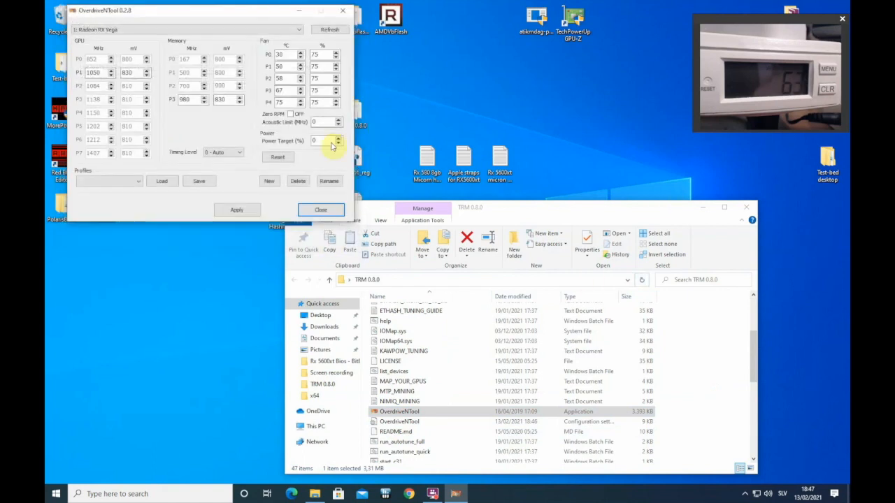
left_click(320, 210)
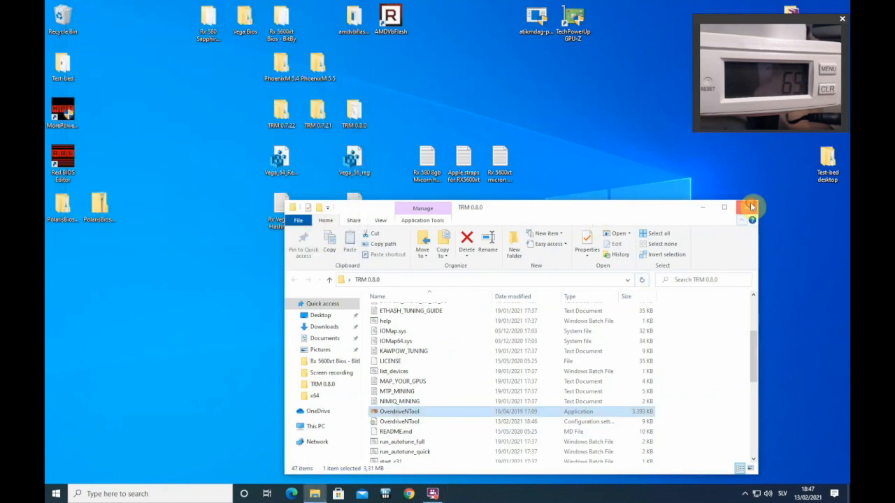
left_click(751, 207)
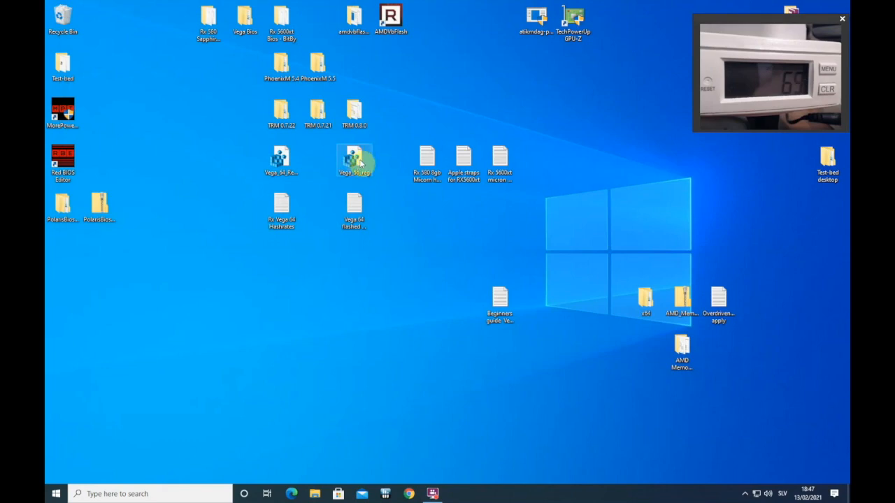
Reopen OverdriveNTool from the TRM 0.8.0 folder and close it from its system menu
double_click(354, 159)
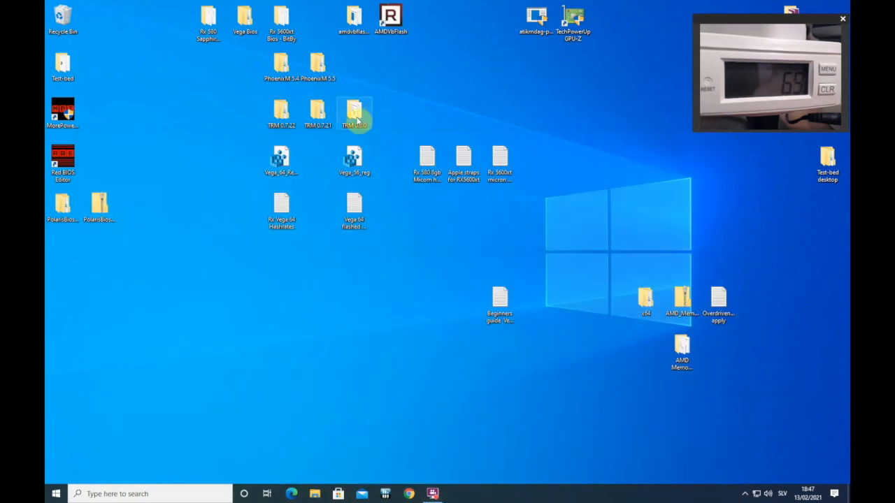
double_click(354, 114)
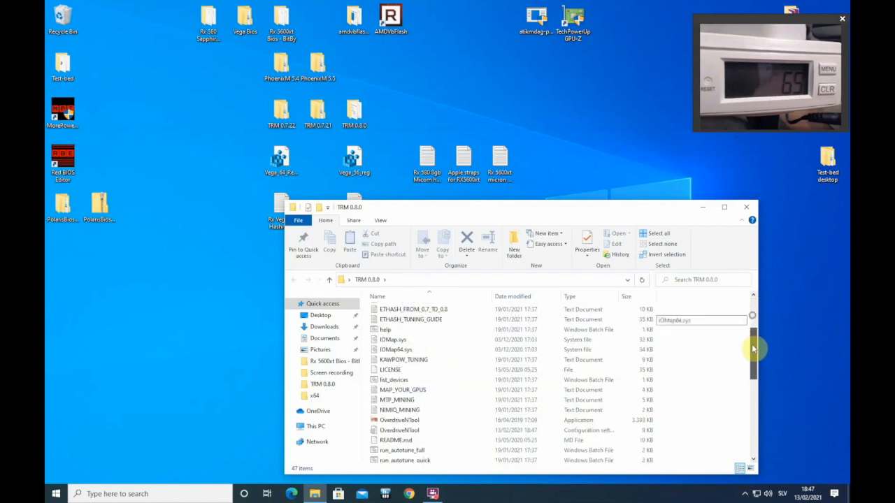
double_click(399, 420)
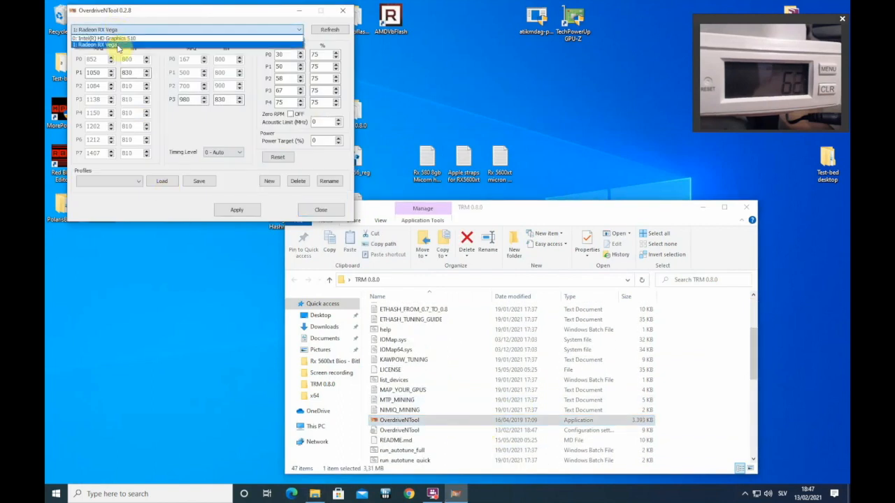
left_click(74, 10)
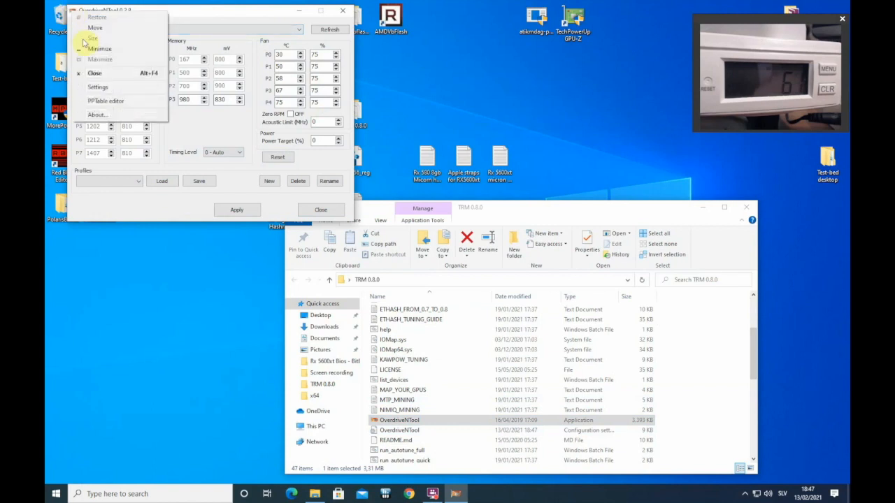
left_click(106, 100)
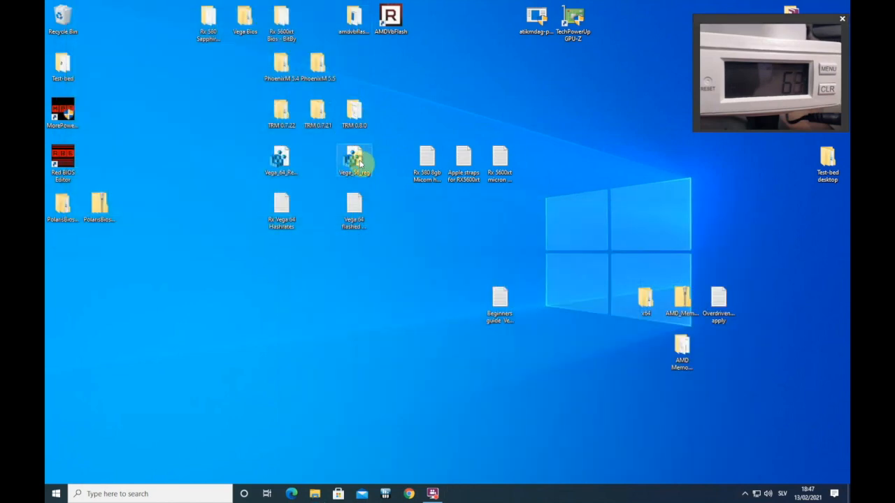
Merge Vega_56_reg.reg into the registry, confirming the warning and the success message
double_click(353, 160)
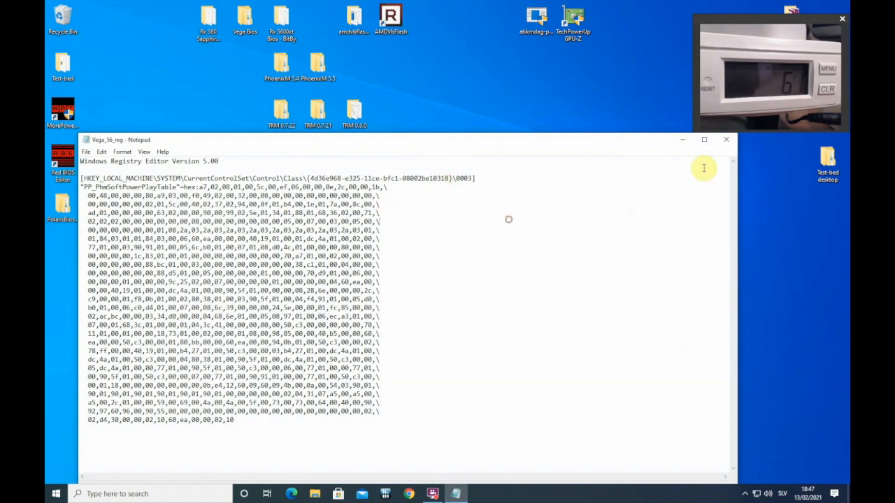
mouse_move(725, 139)
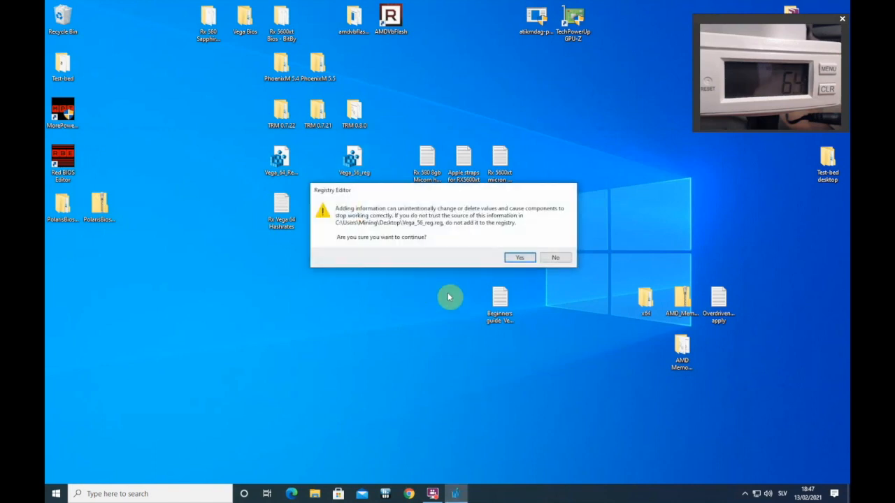
left_click(519, 257)
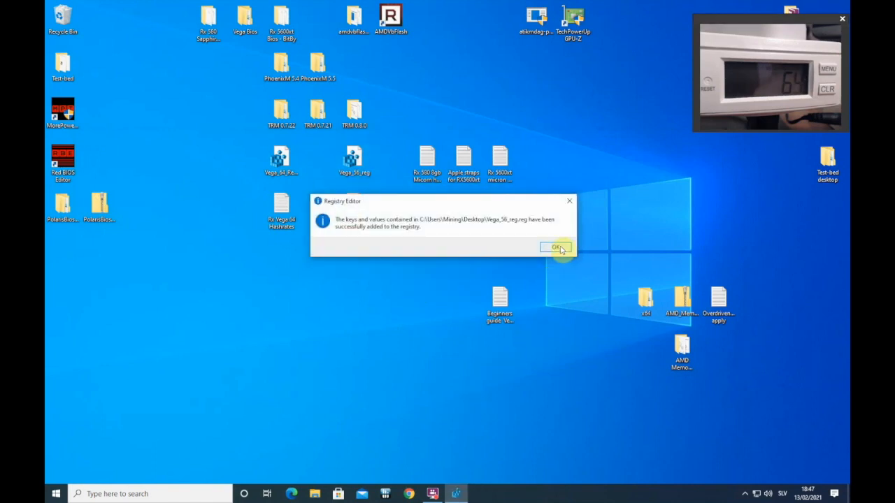
left_click(555, 247)
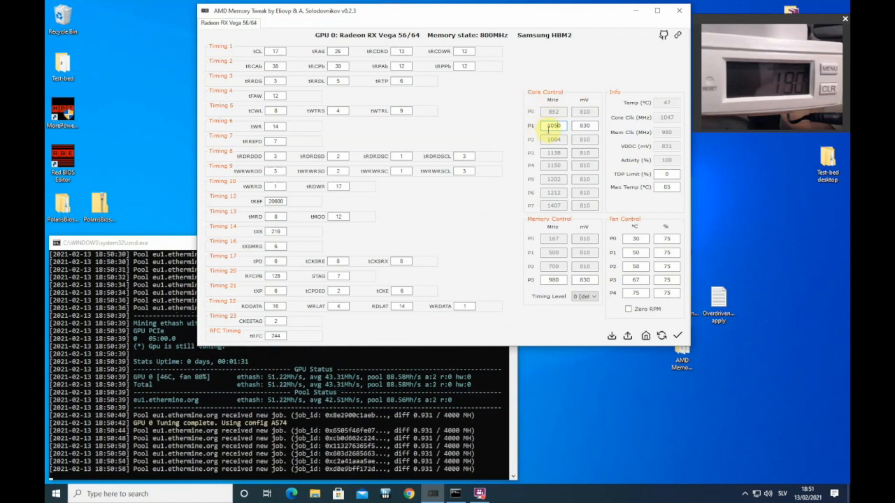
Apply the timings in AMD Memory Tweak while the miner climbs to about 51.3 MH/s
left_click(553, 125)
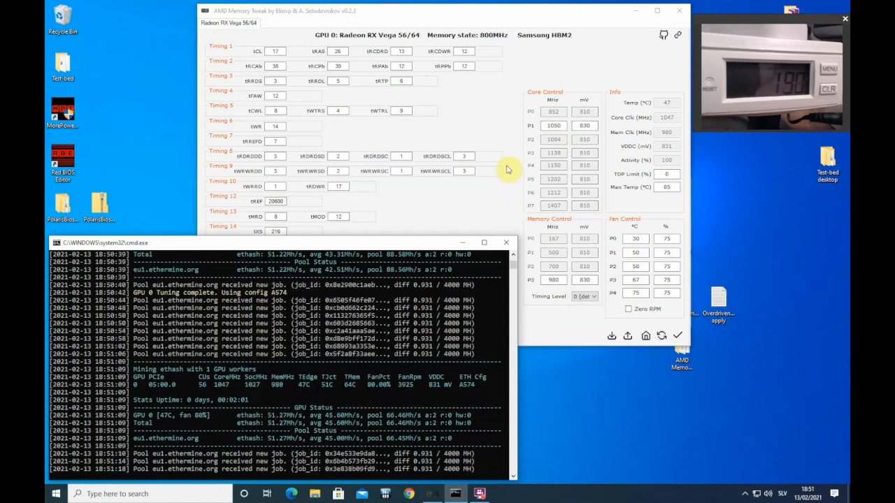
mouse_move(437, 146)
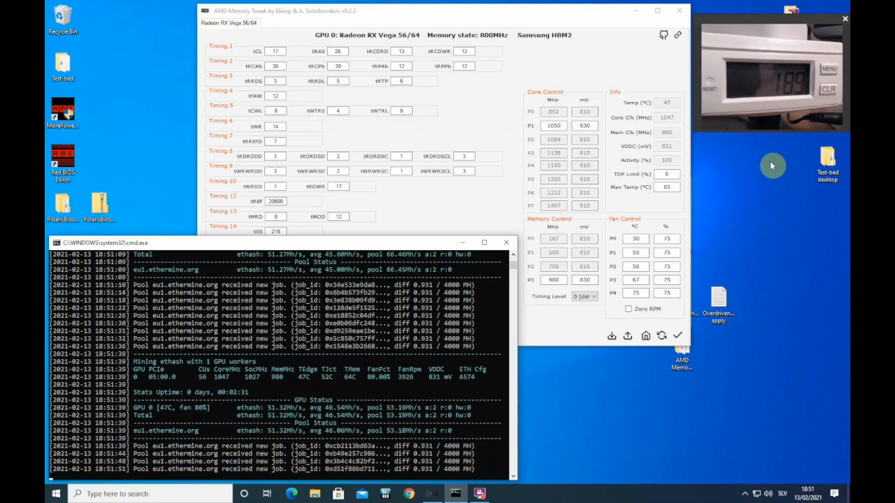
mouse_move(761, 214)
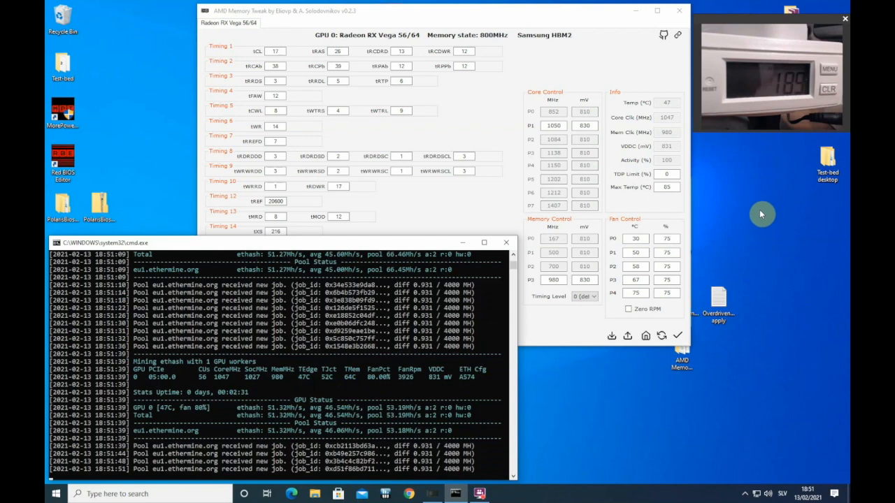